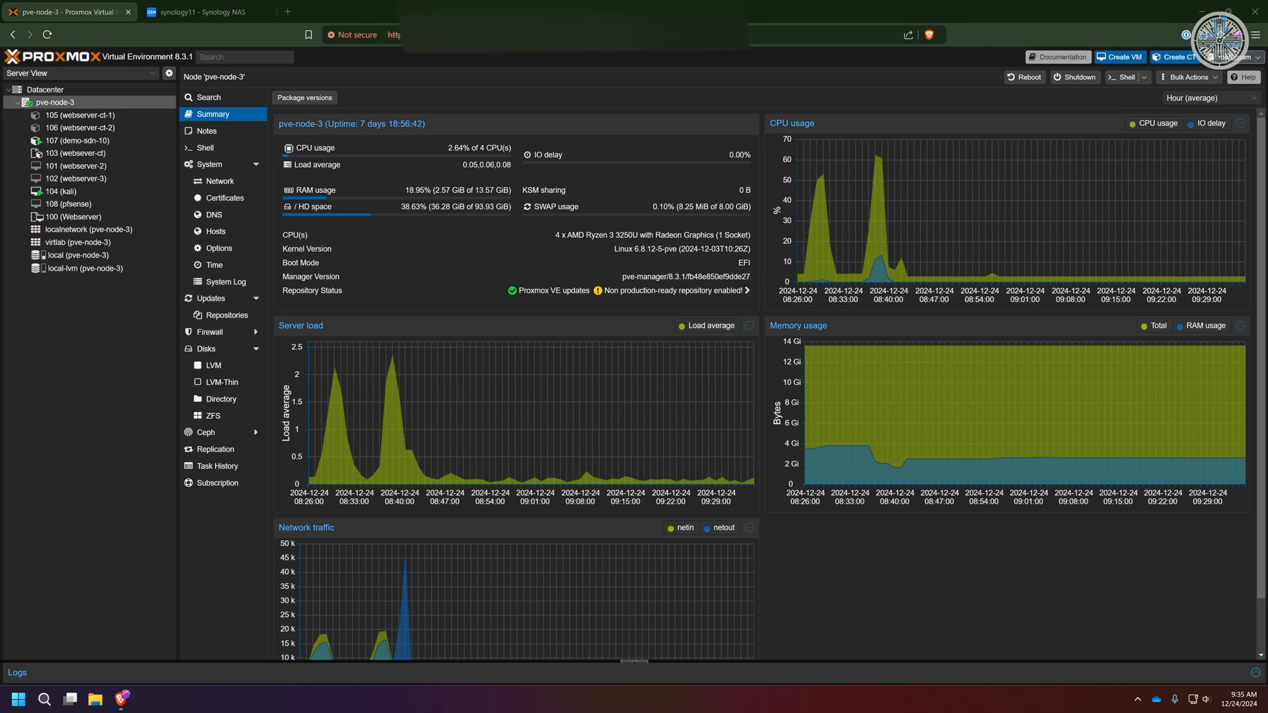
Step: In Synology DSM's Shared Folder panel, bring up the Create options
{"action": "left_click", "coordinate": [202, 12]}
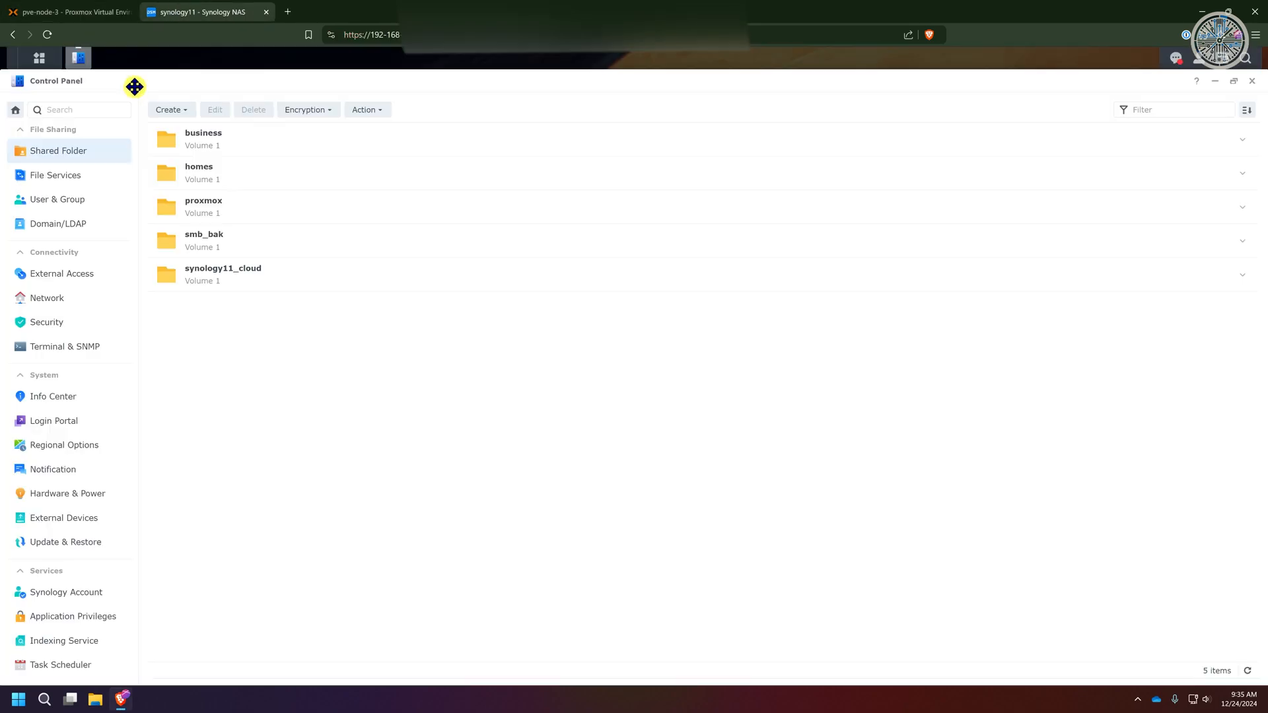
{"action": "left_click", "coordinate": [169, 109]}
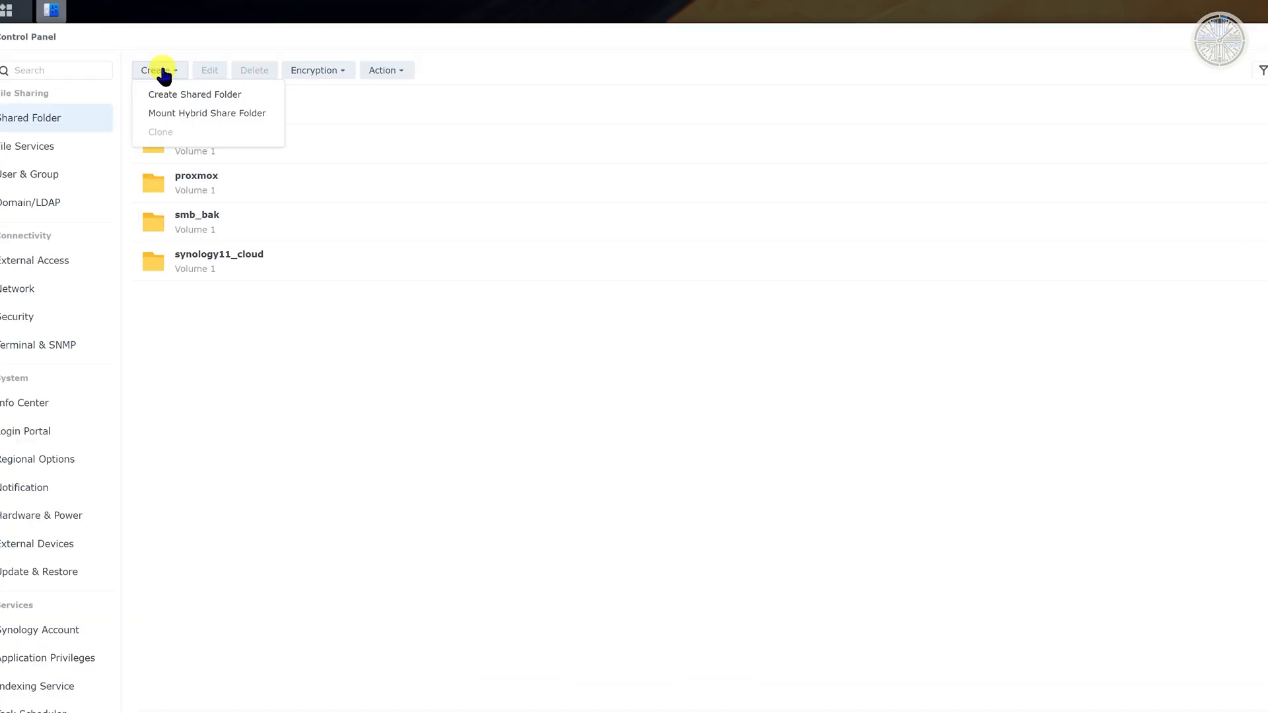
Step: Create shared folder proxmox_2 with default settings and read/write permission
{"action": "left_click", "coordinate": [194, 94]}
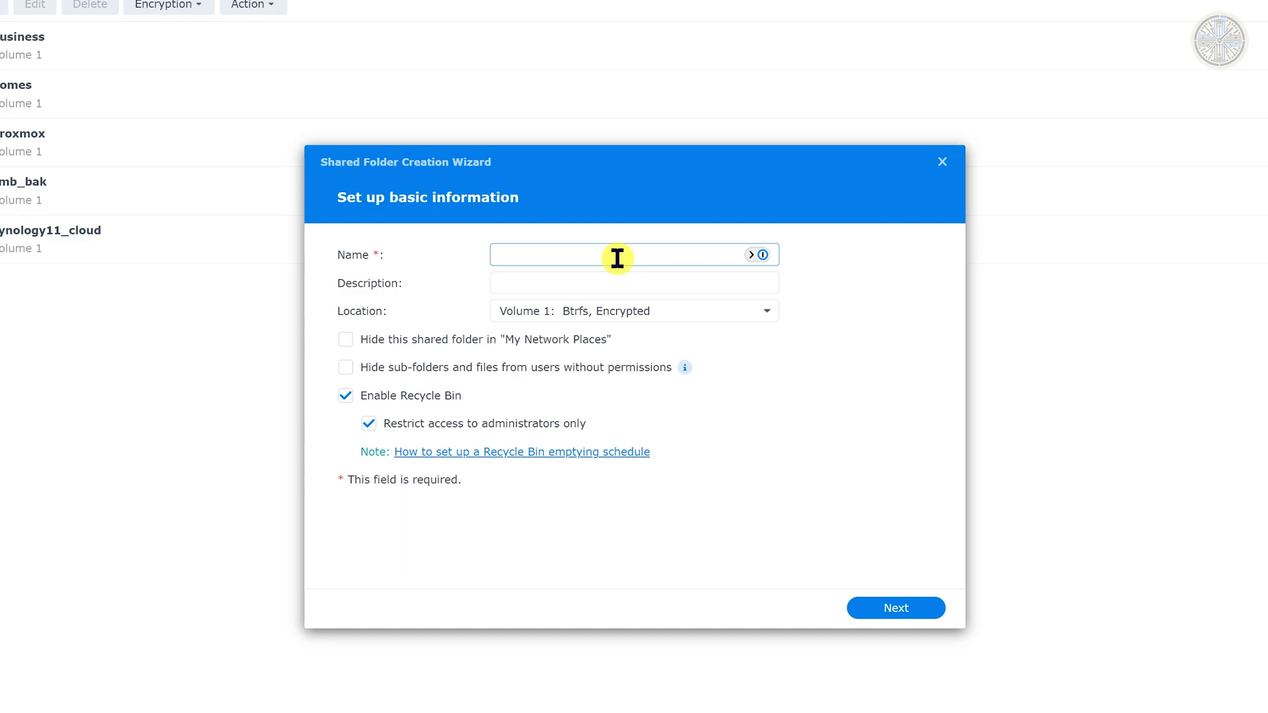
{"action": "type", "text": "proxmox_2"}
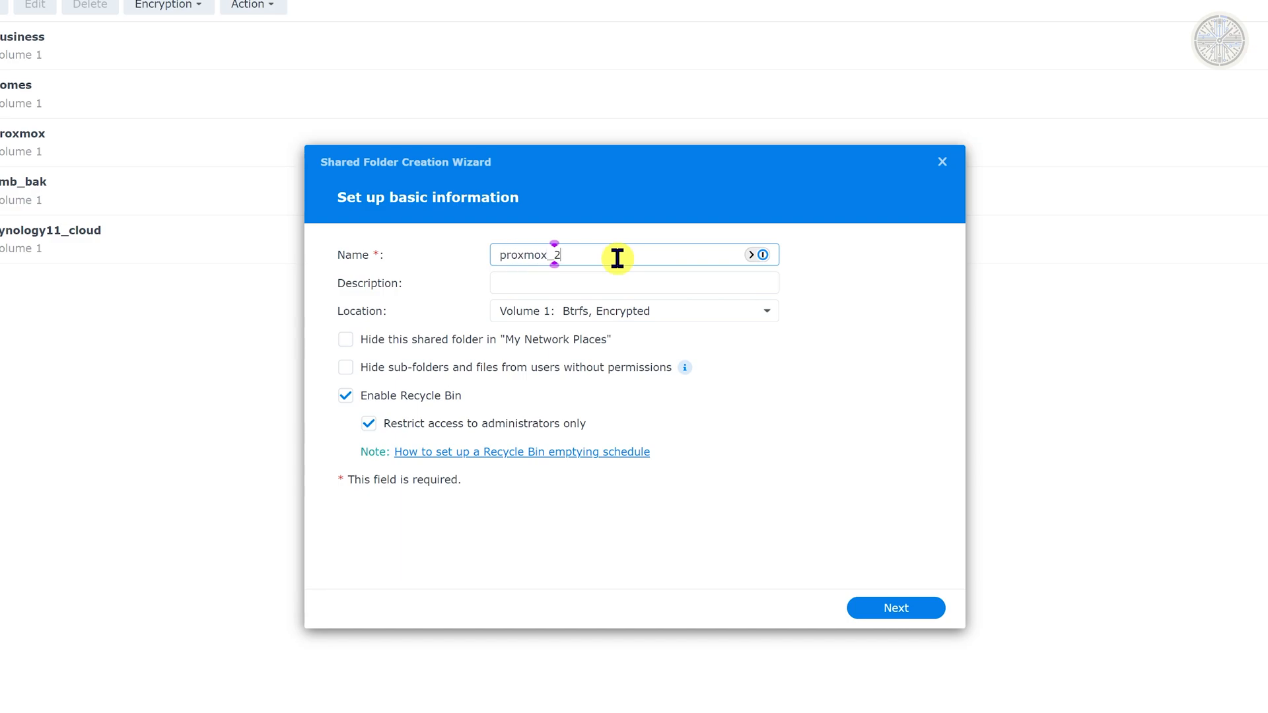
{"action": "left_click", "coordinate": [895, 607]}
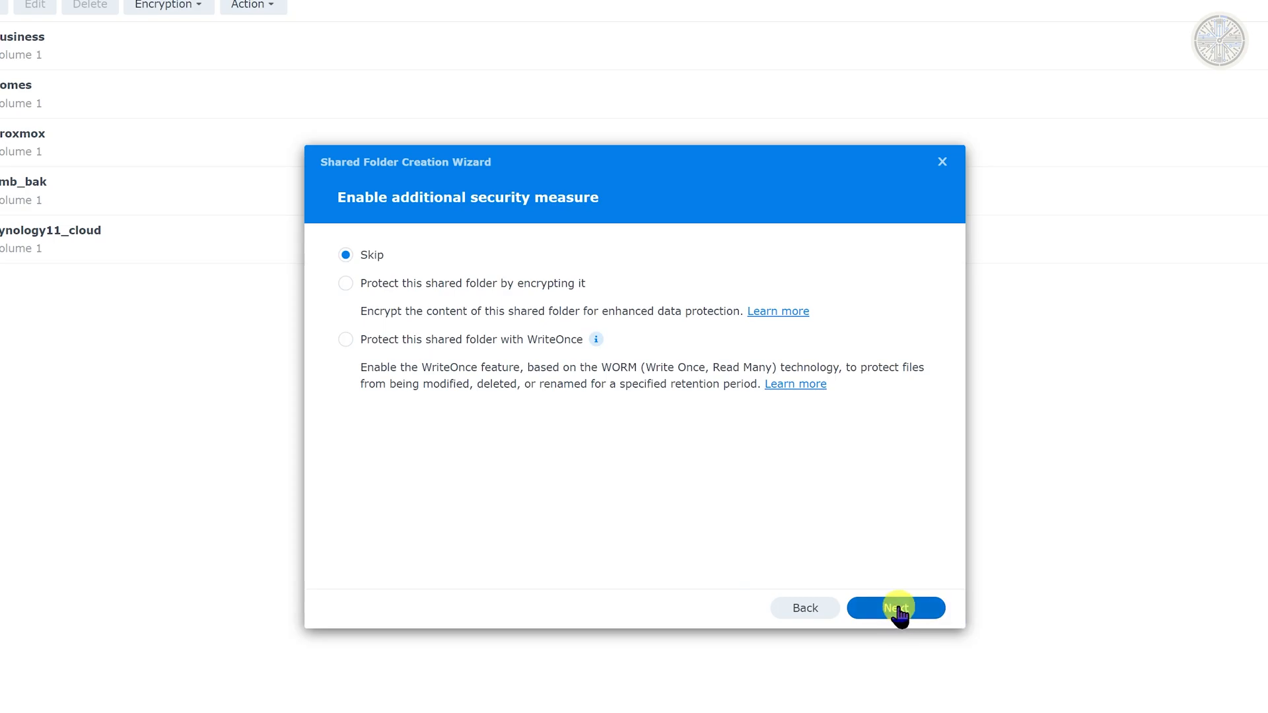
{"action": "left_click", "coordinate": [894, 607]}
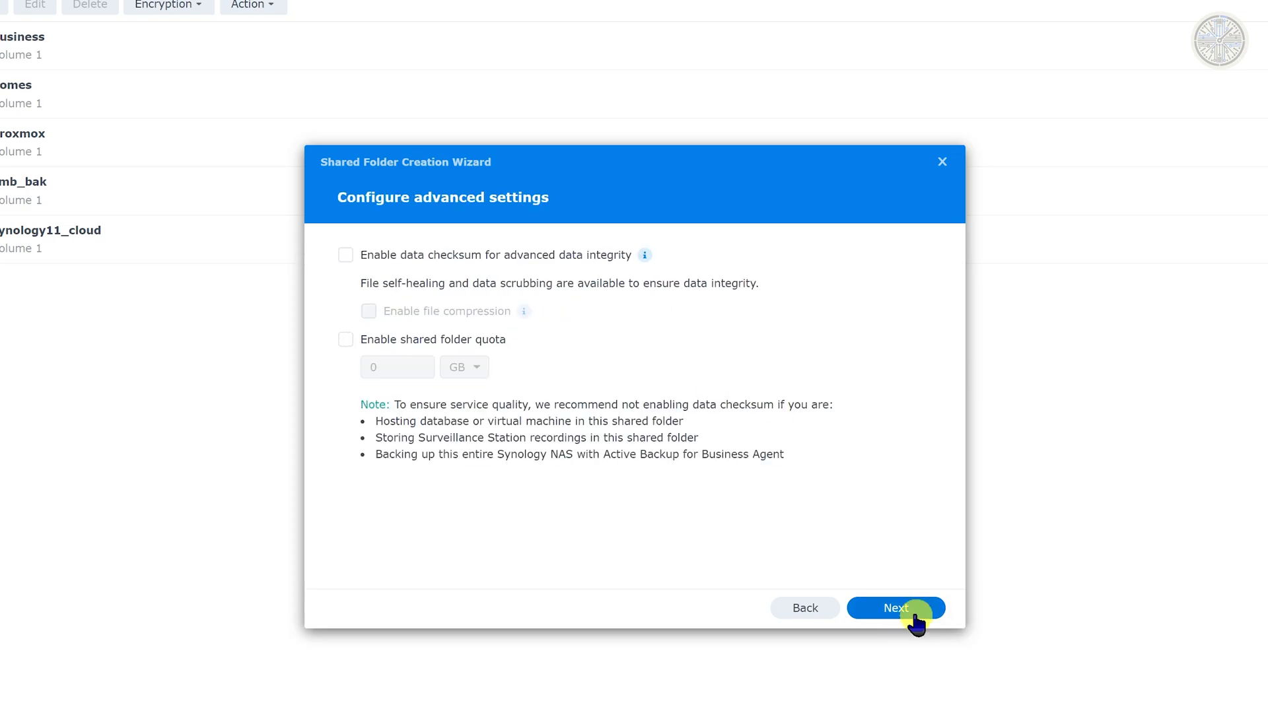
{"action": "left_click", "coordinate": [894, 608]}
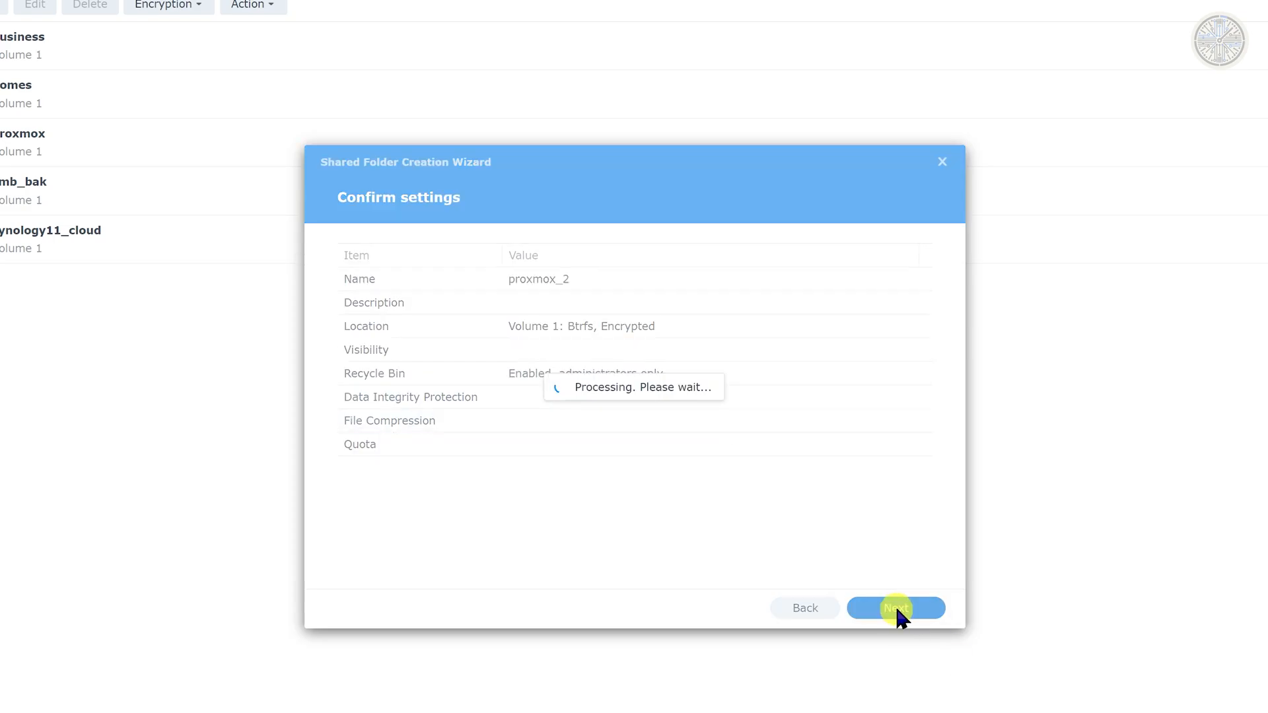
{"action": "left_click", "coordinate": [896, 608]}
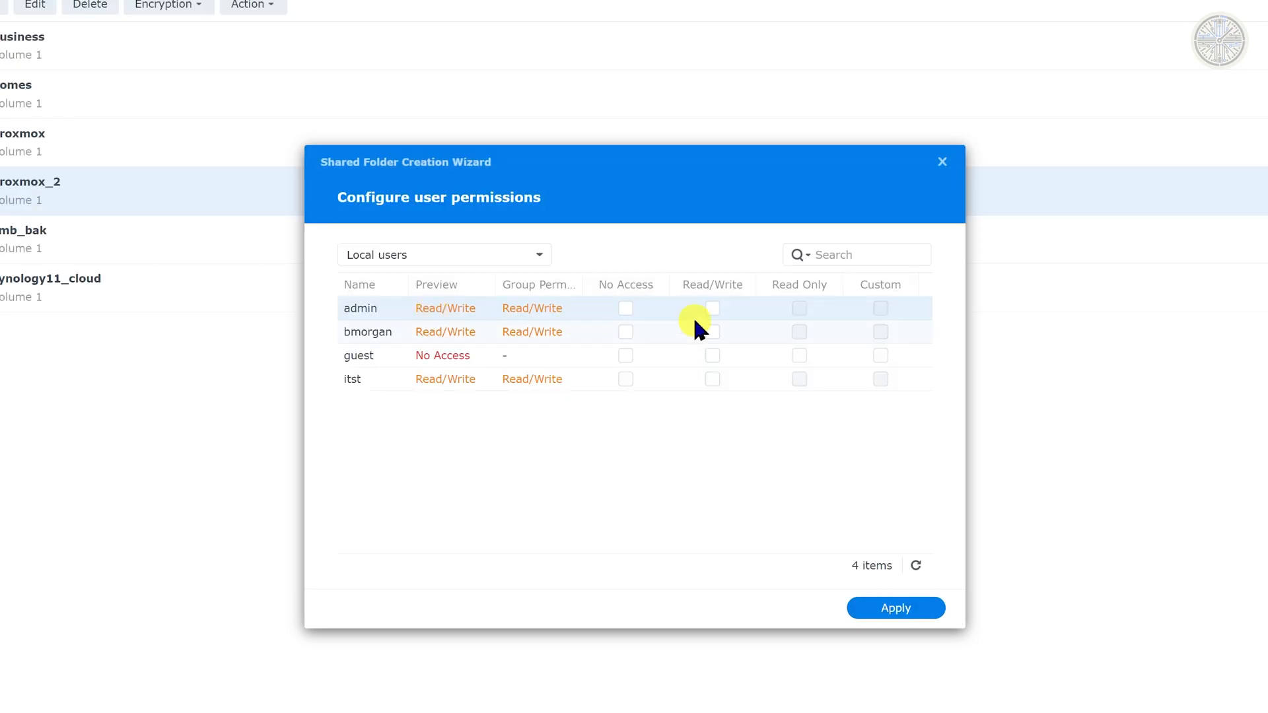
{"action": "left_click", "coordinate": [712, 332]}
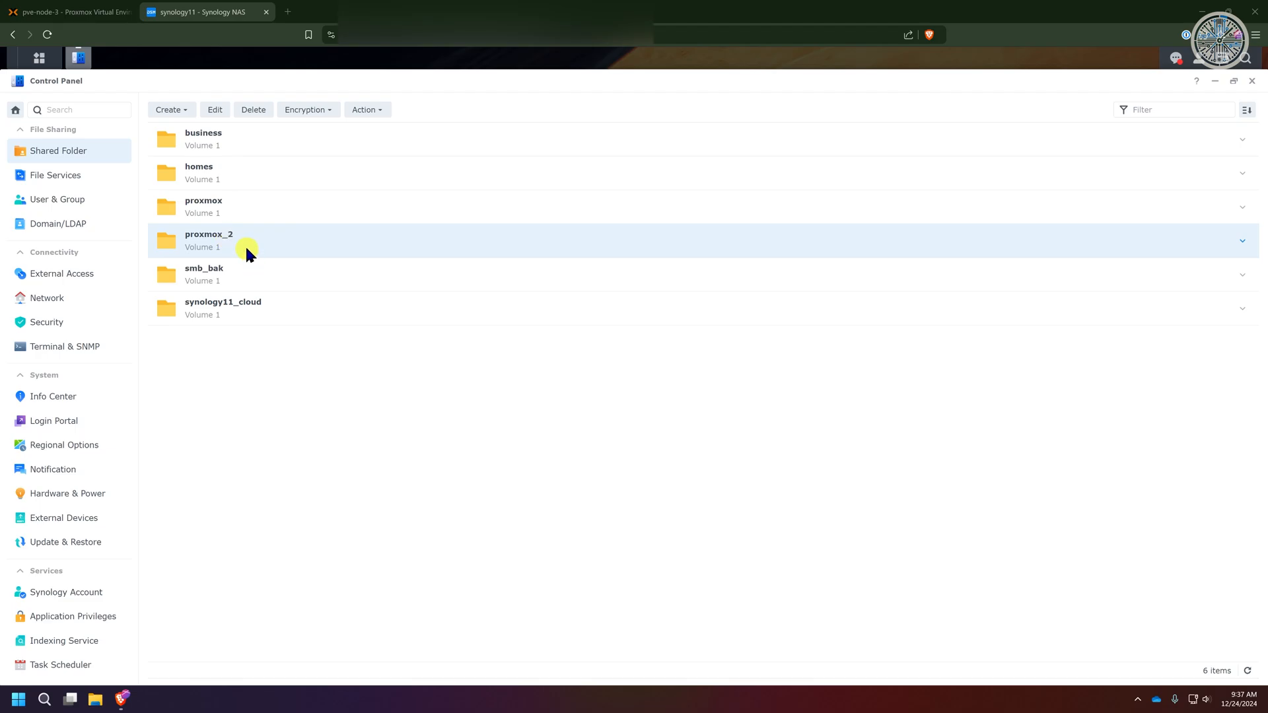
Step: Back in Proxmox, open Datacenter storage and show the Add storage types
{"action": "left_click", "coordinate": [69, 12]}
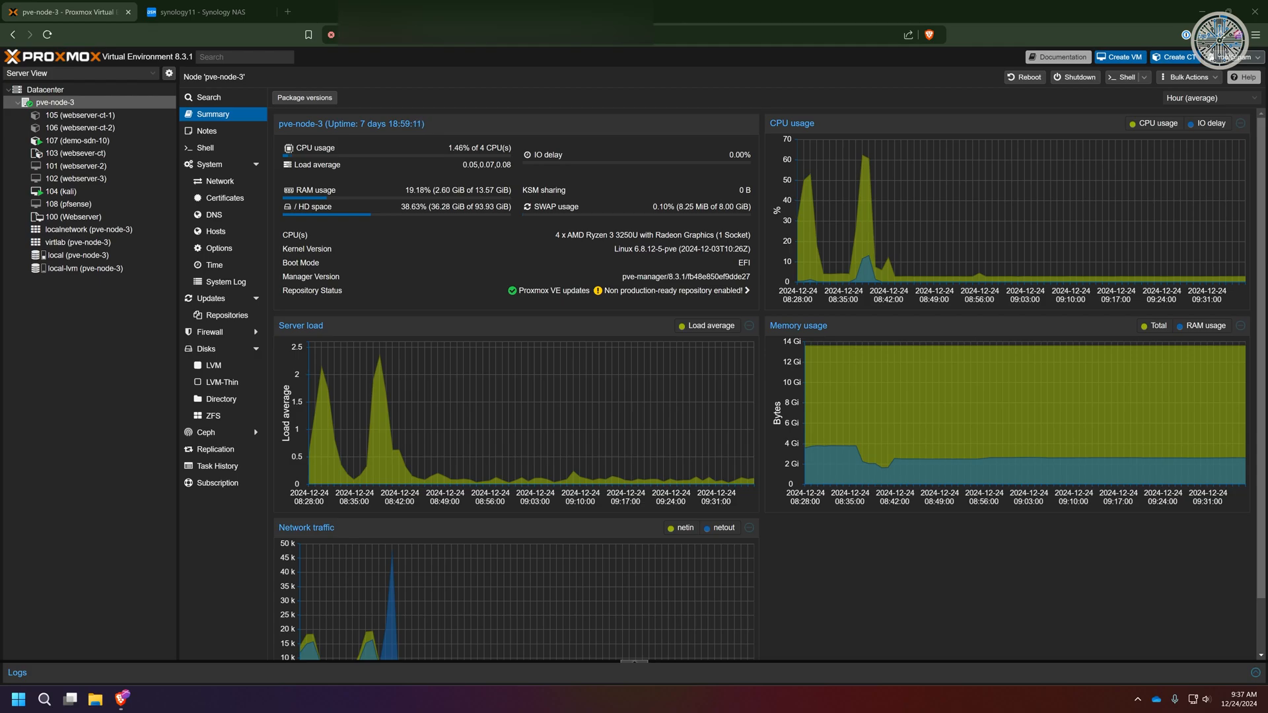
{"action": "left_click", "coordinate": [44, 89]}
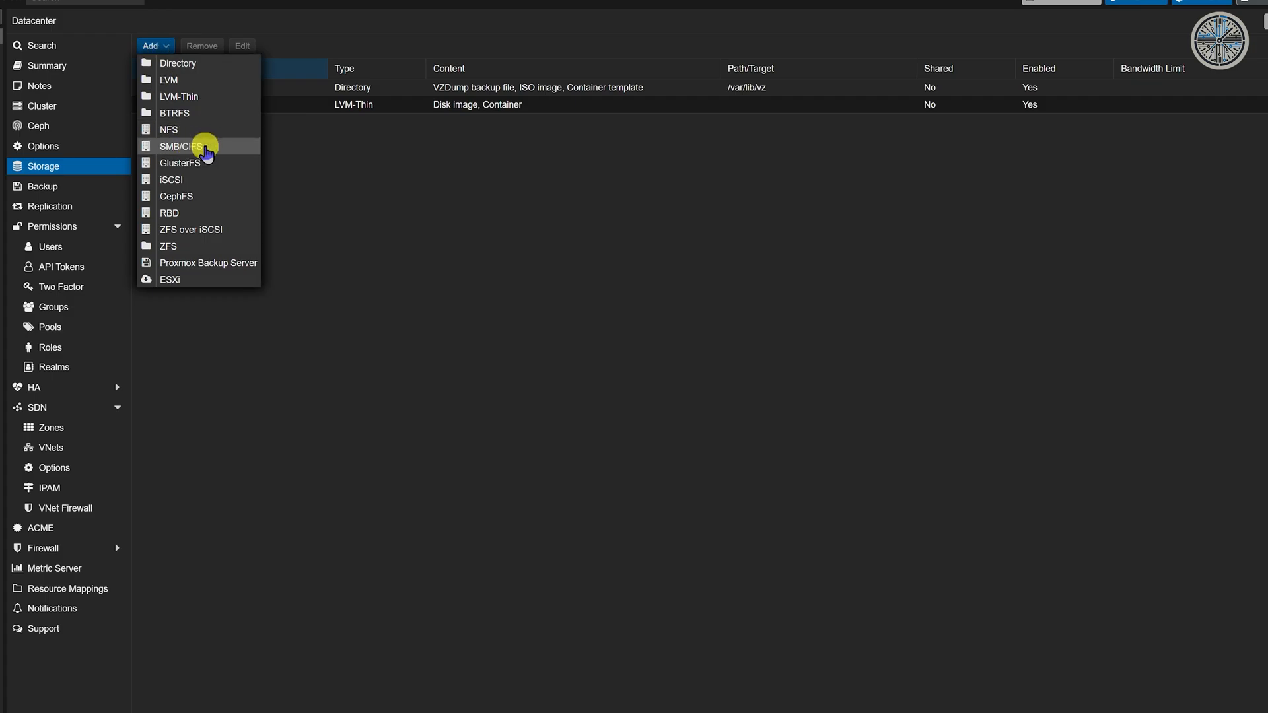
Step: Start an SMB/CIFS storage with ID Synology11
{"action": "left_click", "coordinate": [180, 146]}
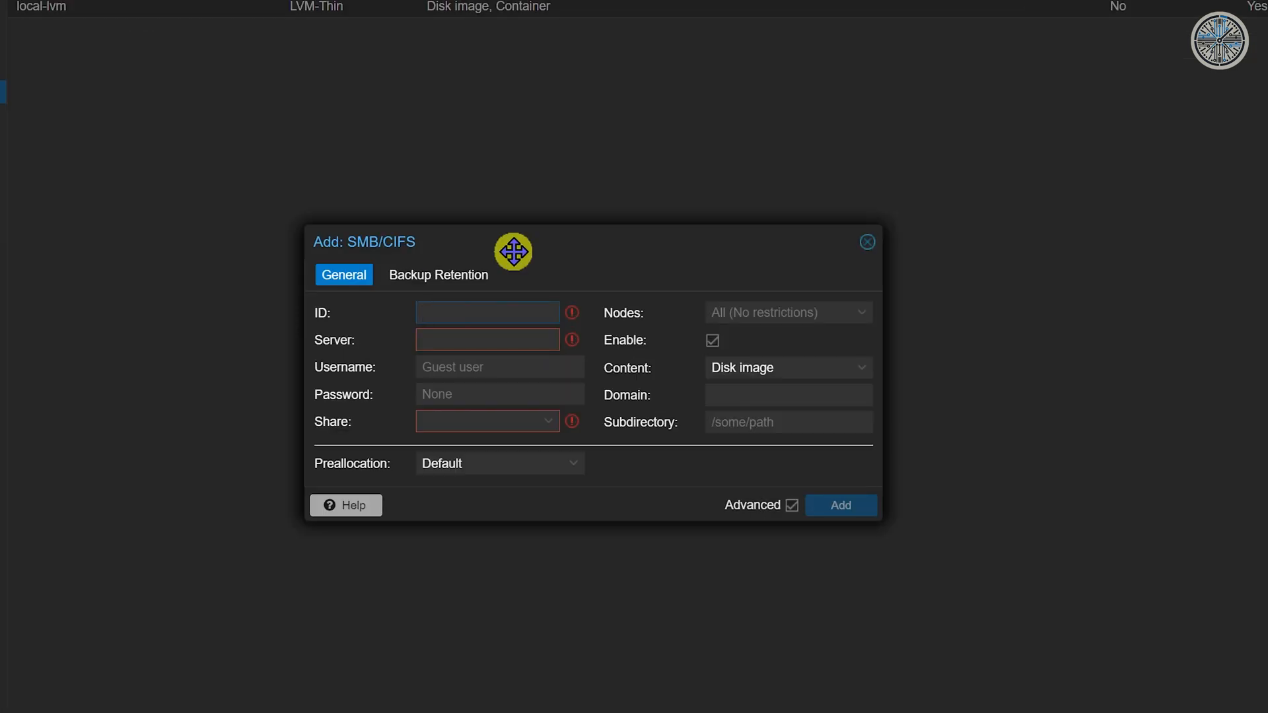
{"action": "type", "text": "Syn"}
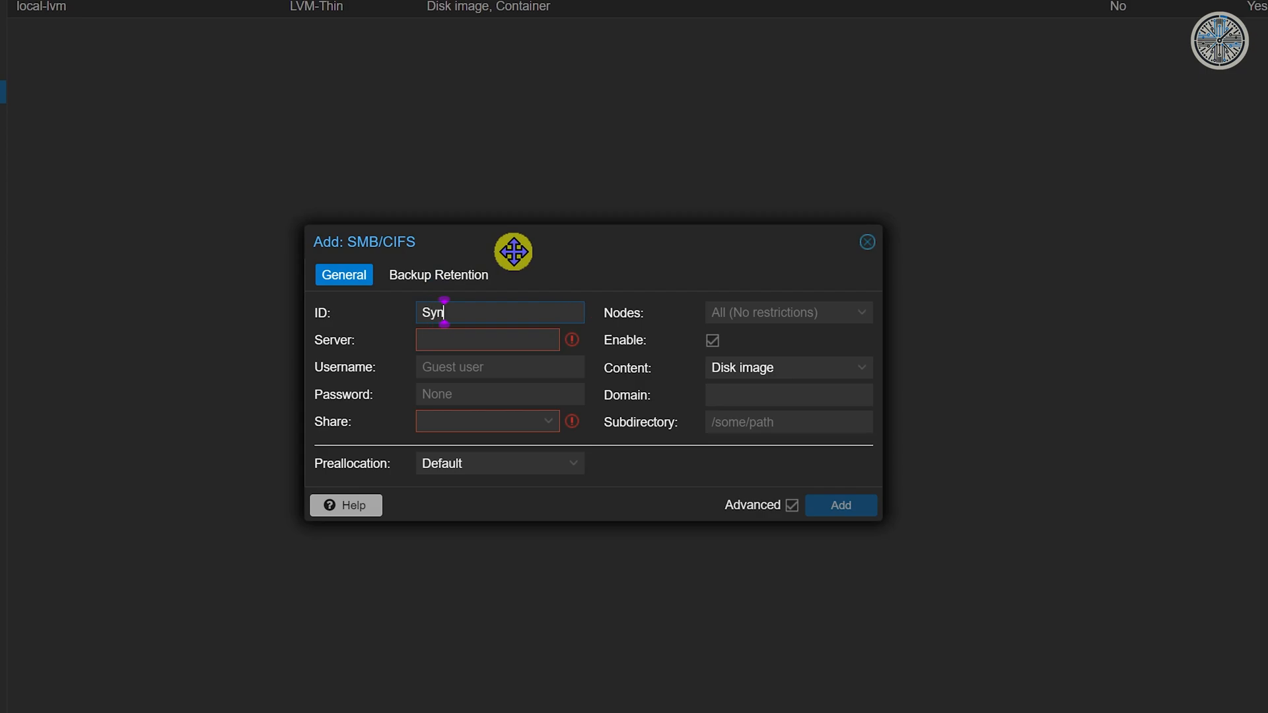
{"action": "type", "text": "ology"}
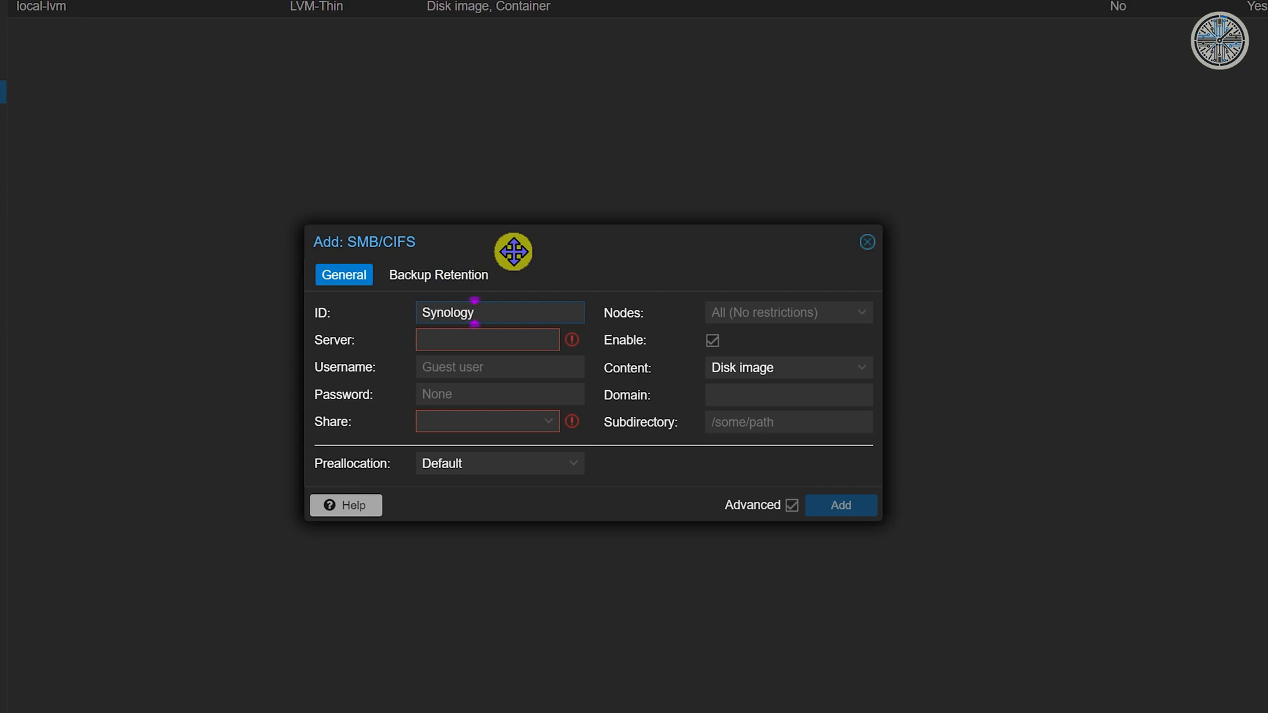
{"action": "type", "text": "11"}
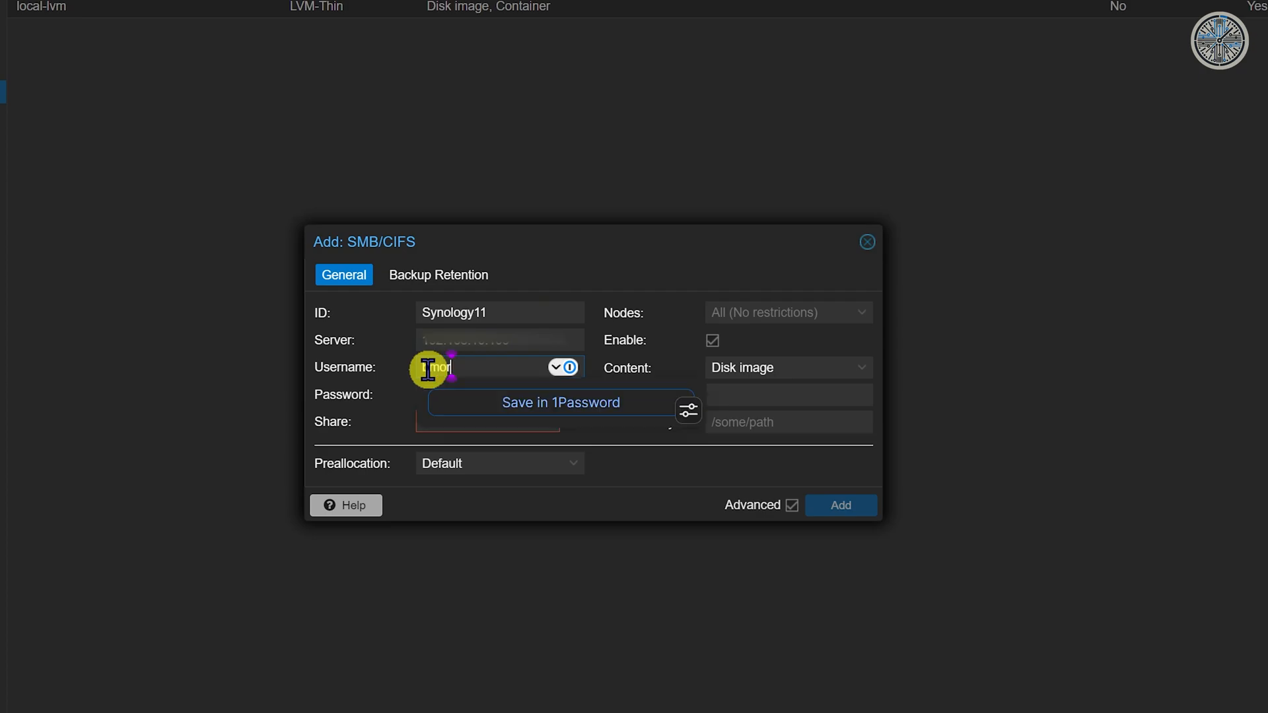
Step: Enter username bmorgan and the password for the Synology11 storage
{"action": "type", "text": "bmorgan"}
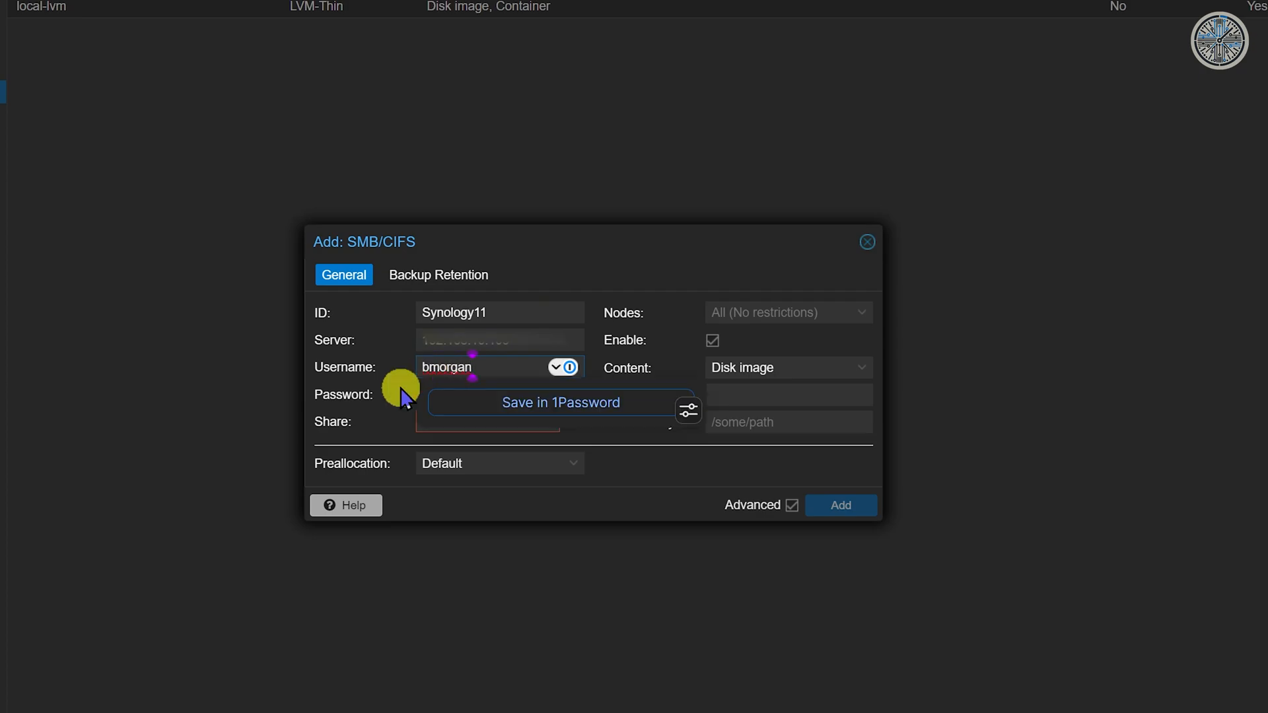
{"action": "left_click", "coordinate": [486, 395]}
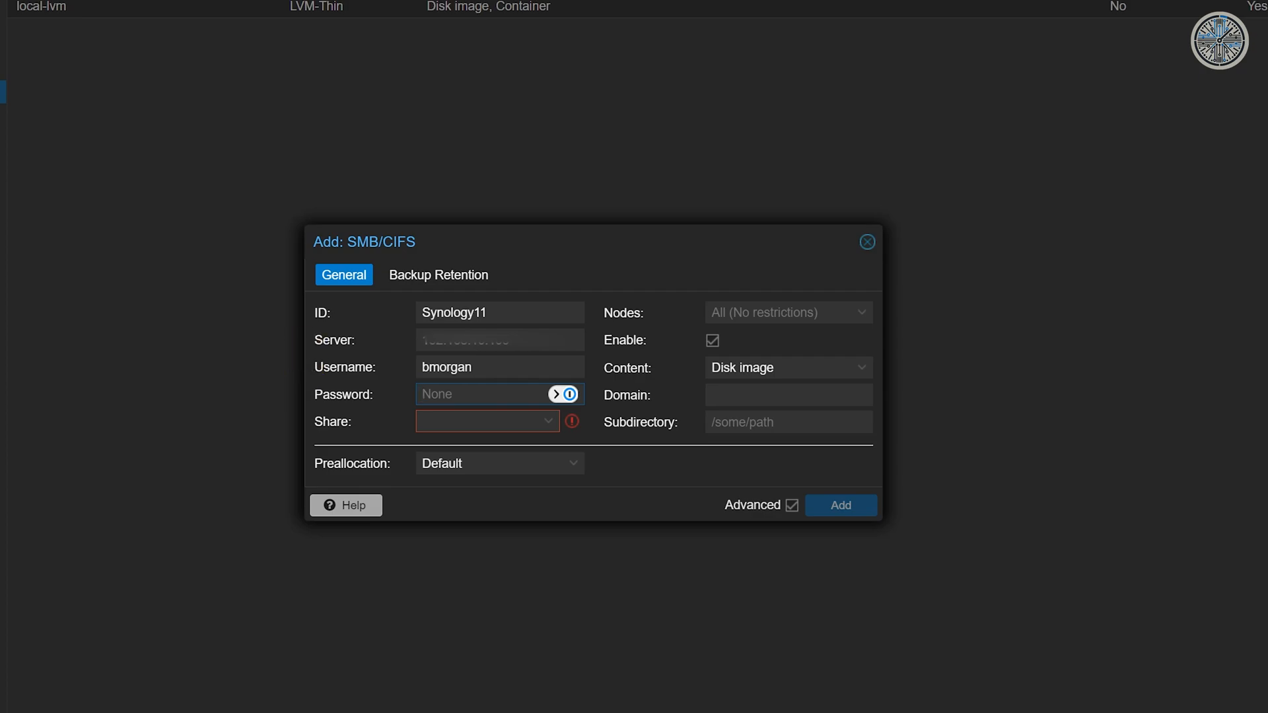
{"action": "type", "text": "proxm"}
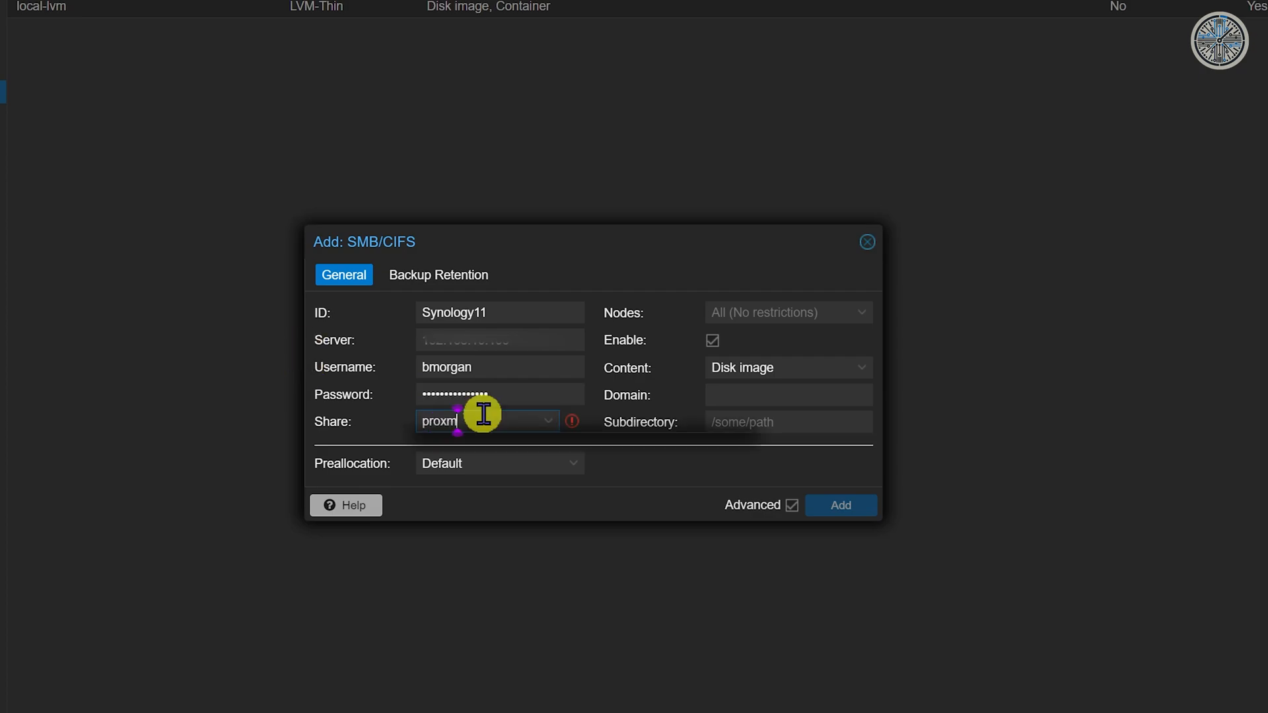
{"action": "type", "text": "ox_2"}
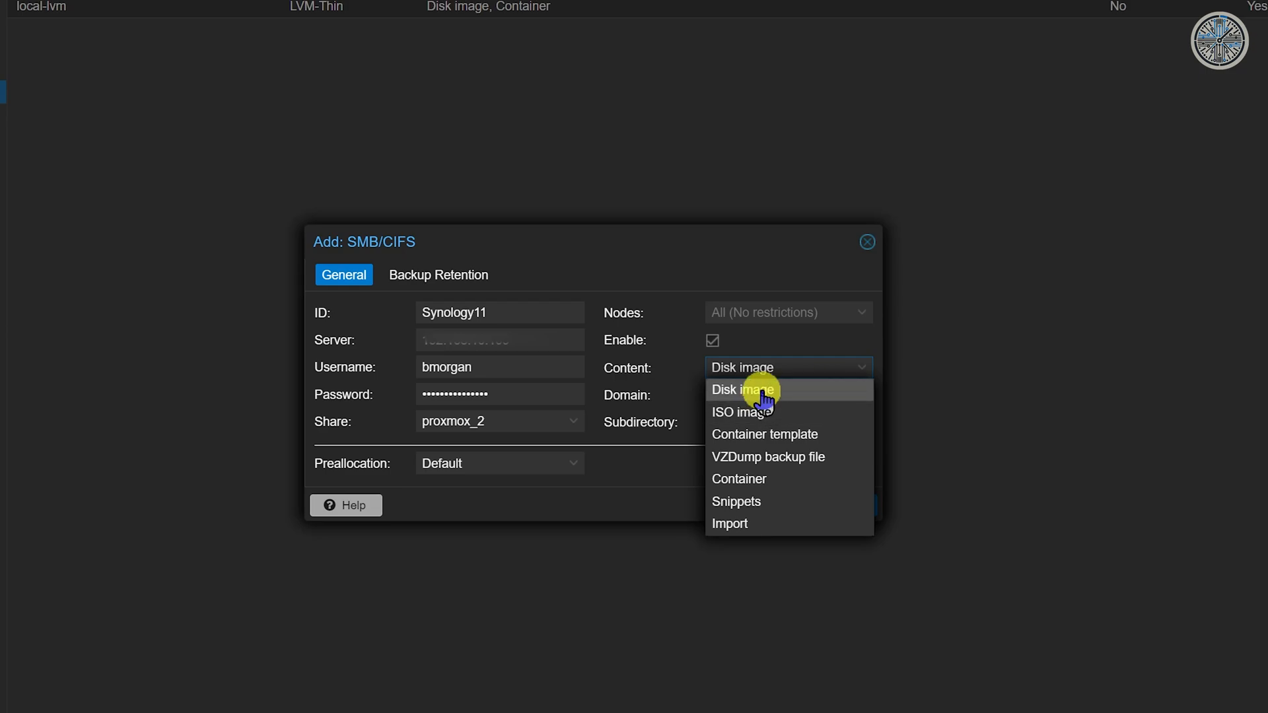
Step: Include container templates in Synology11's content and add the storage
{"action": "left_click", "coordinate": [764, 435]}
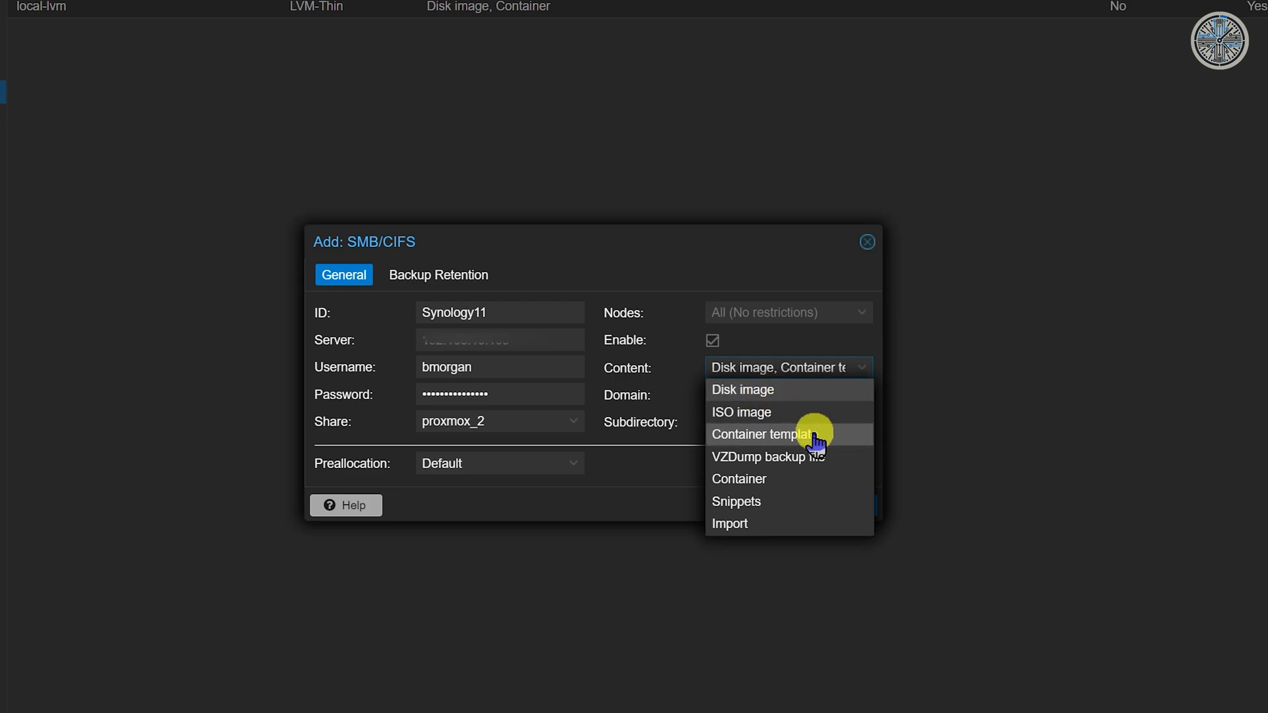
{"action": "mouse_move", "coordinate": [813, 457]}
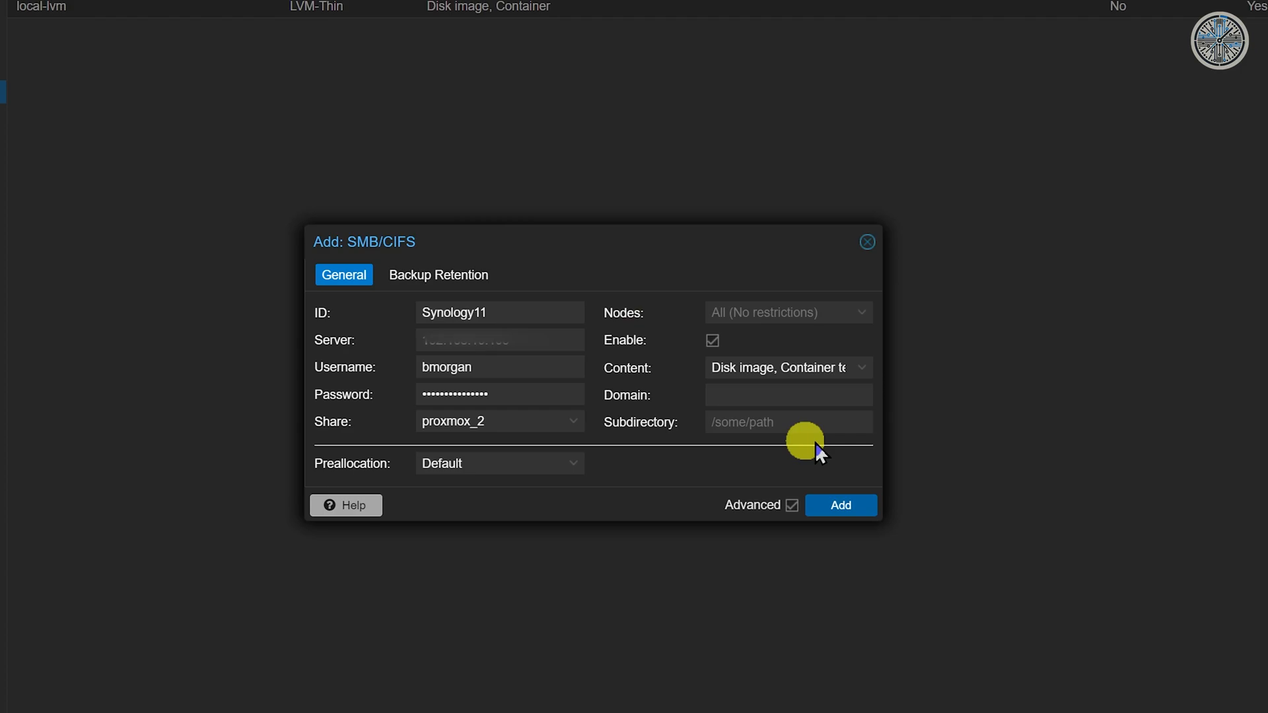
{"action": "left_click", "coordinate": [839, 504]}
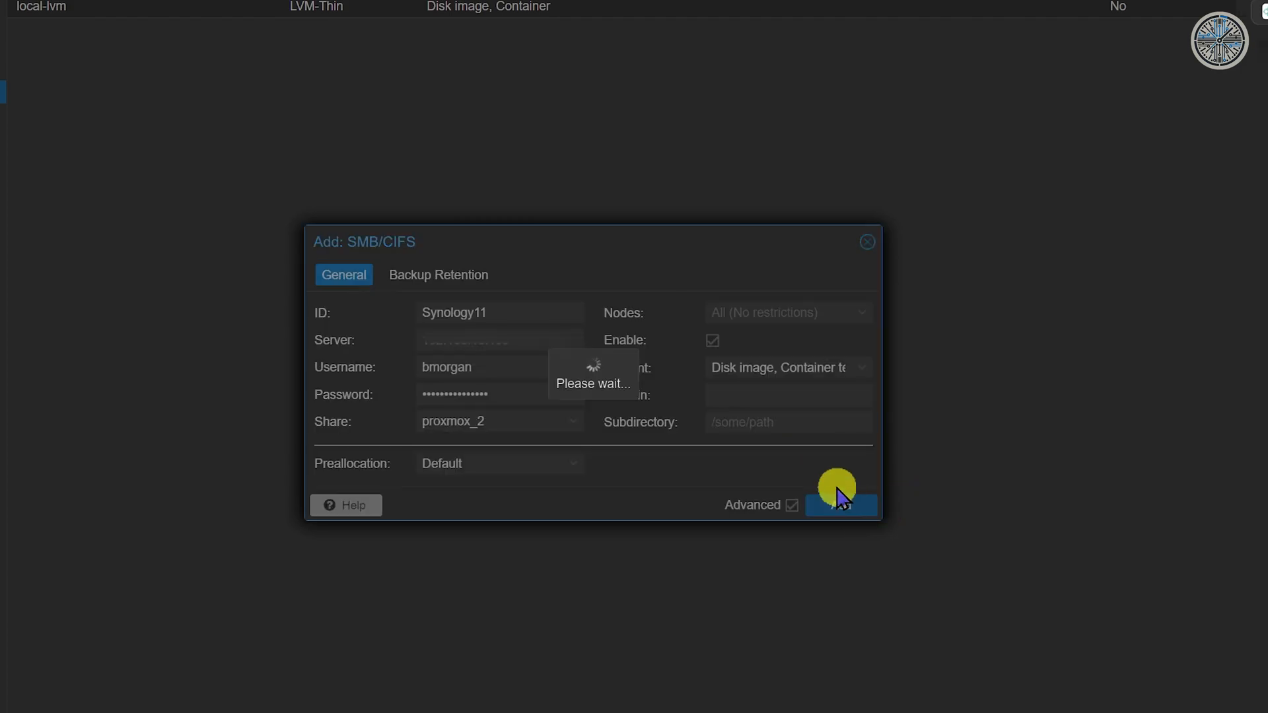
{"action": "left_click", "coordinate": [840, 504]}
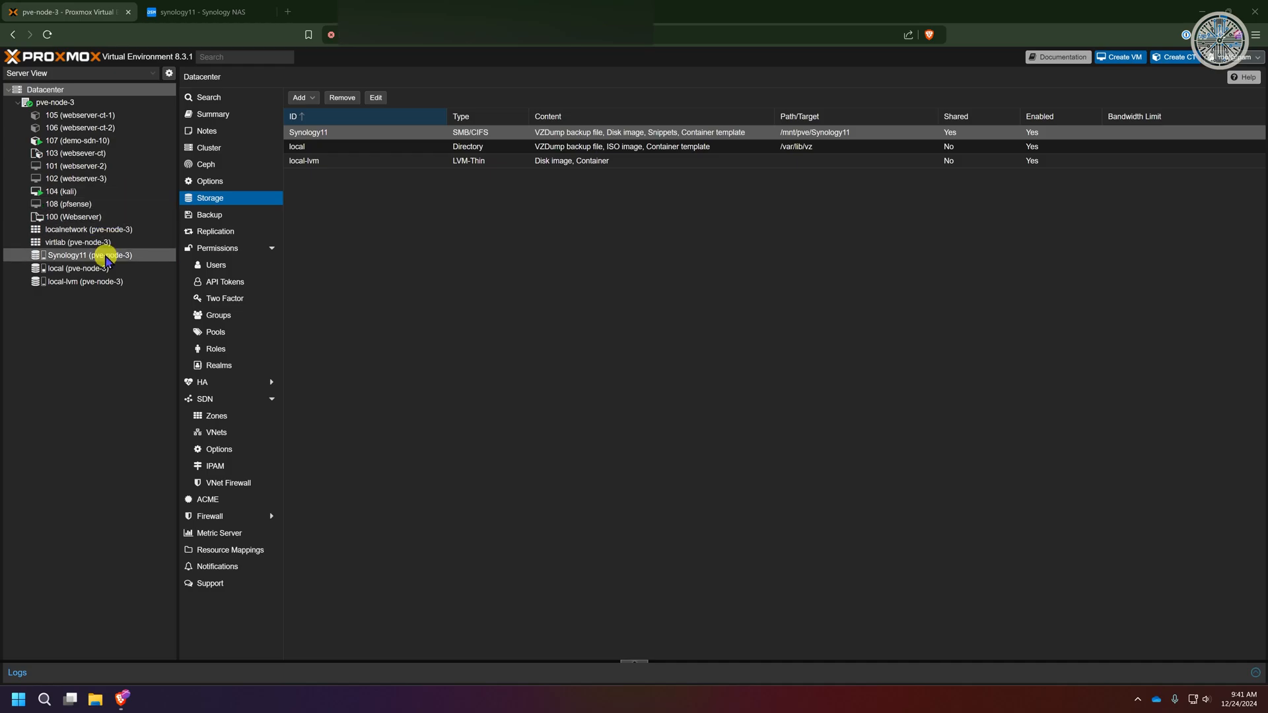
Step: Browse Synology11's summary, Backups and VM Disks views, all still empty
{"action": "left_click", "coordinate": [90, 255]}
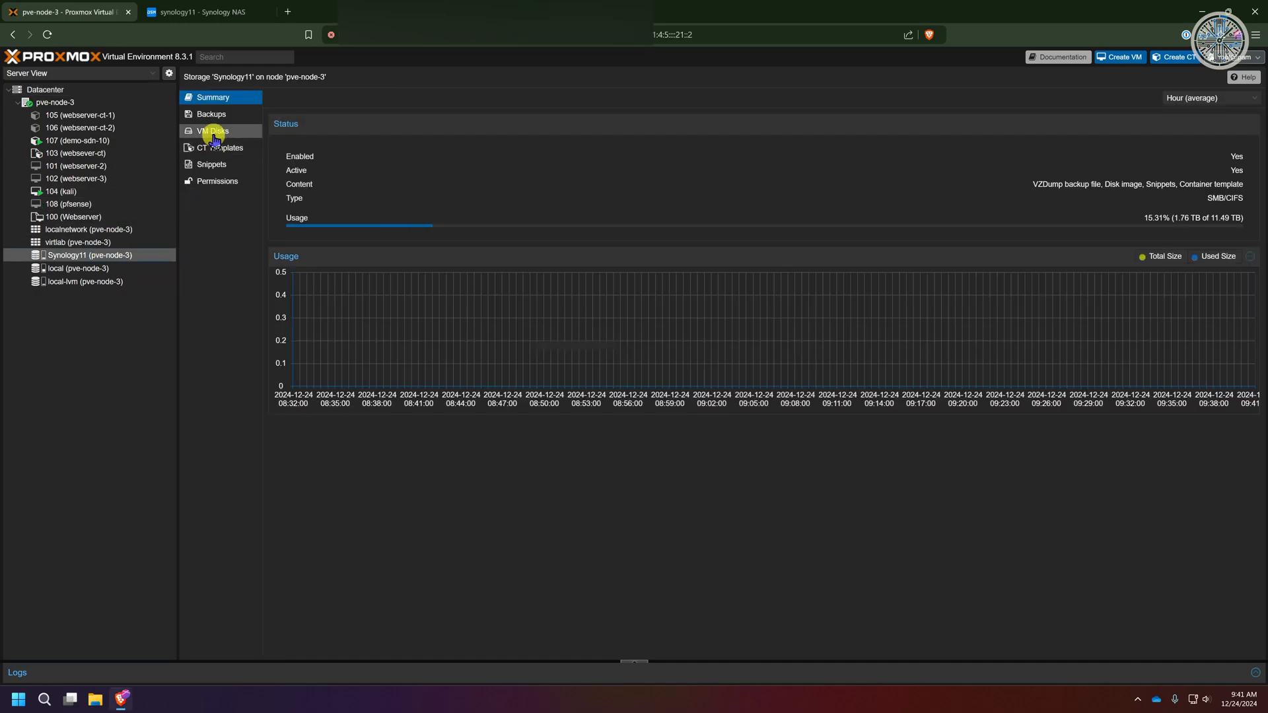
{"action": "left_click", "coordinate": [211, 113]}
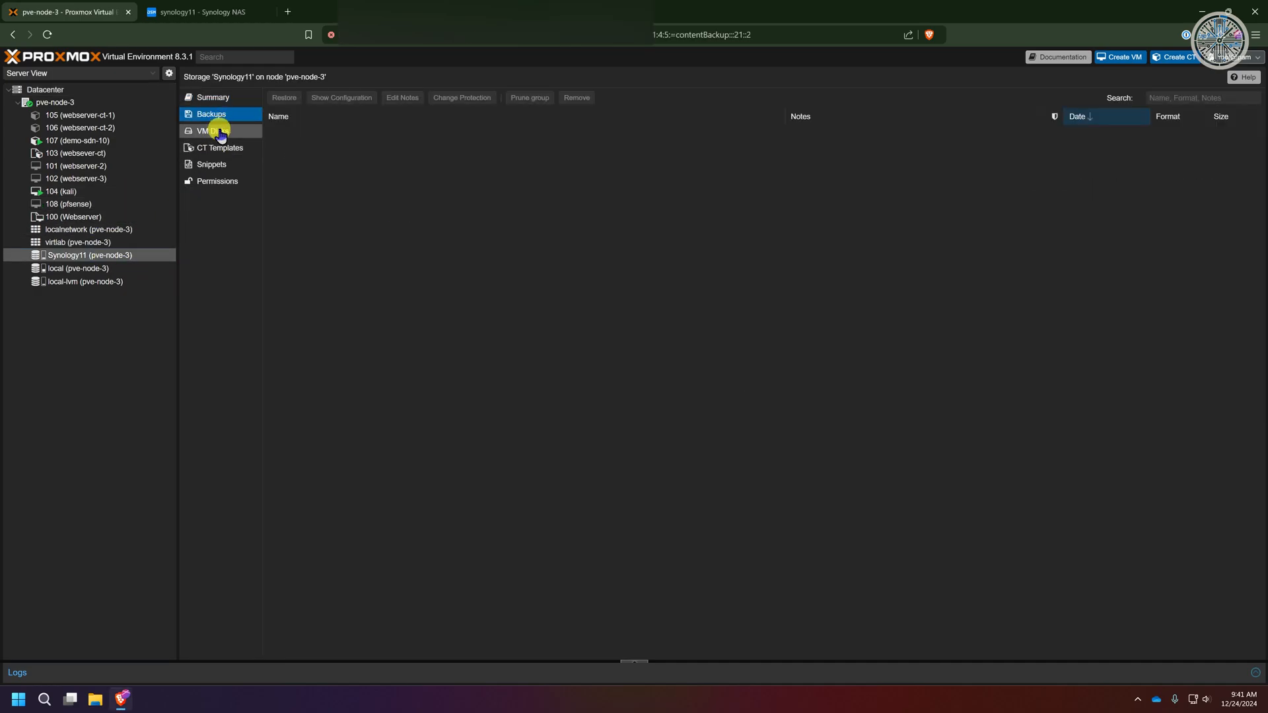
{"action": "left_click", "coordinate": [220, 147]}
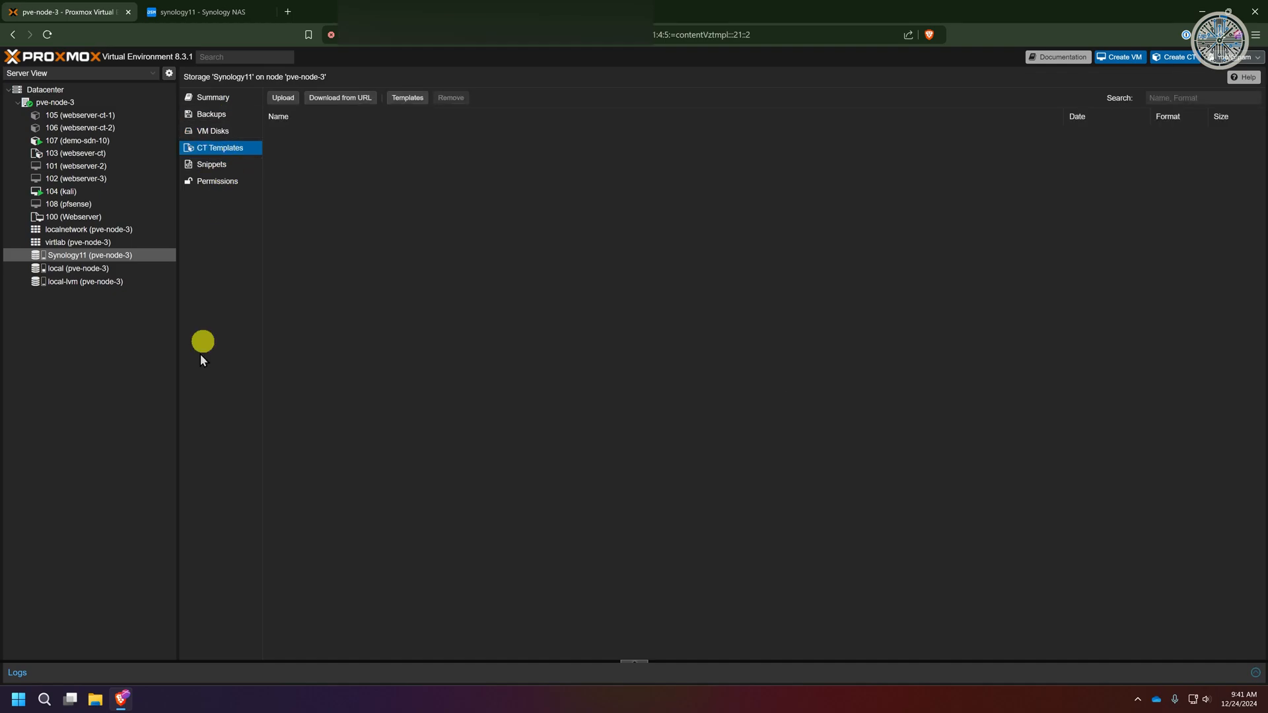
{"action": "mouse_move", "coordinate": [77, 255]}
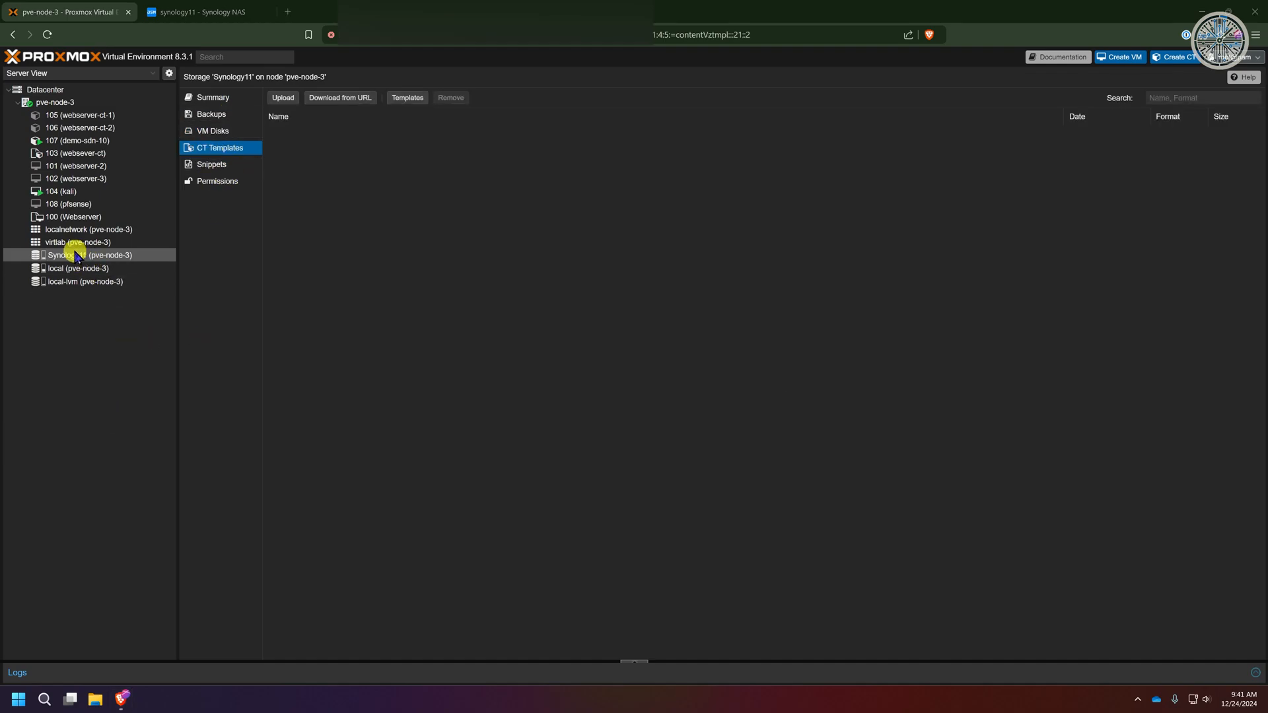
{"action": "mouse_move", "coordinate": [65, 255]}
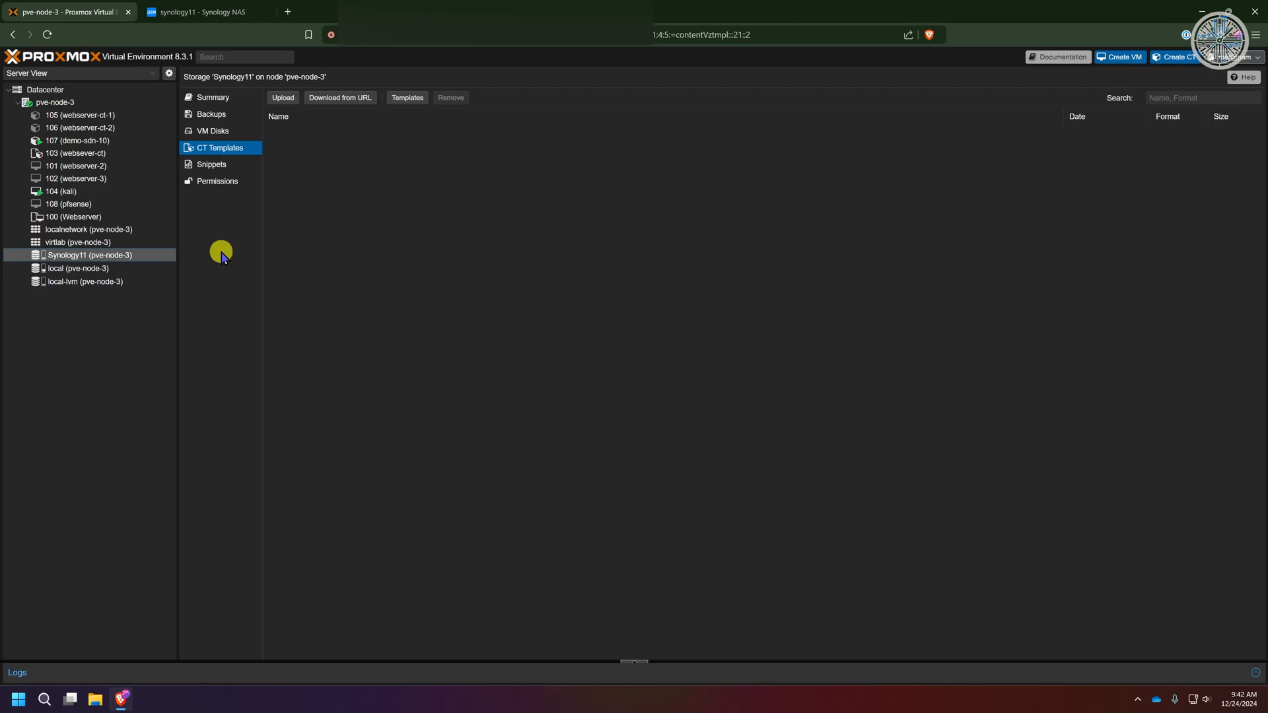
{"action": "left_click", "coordinate": [213, 97]}
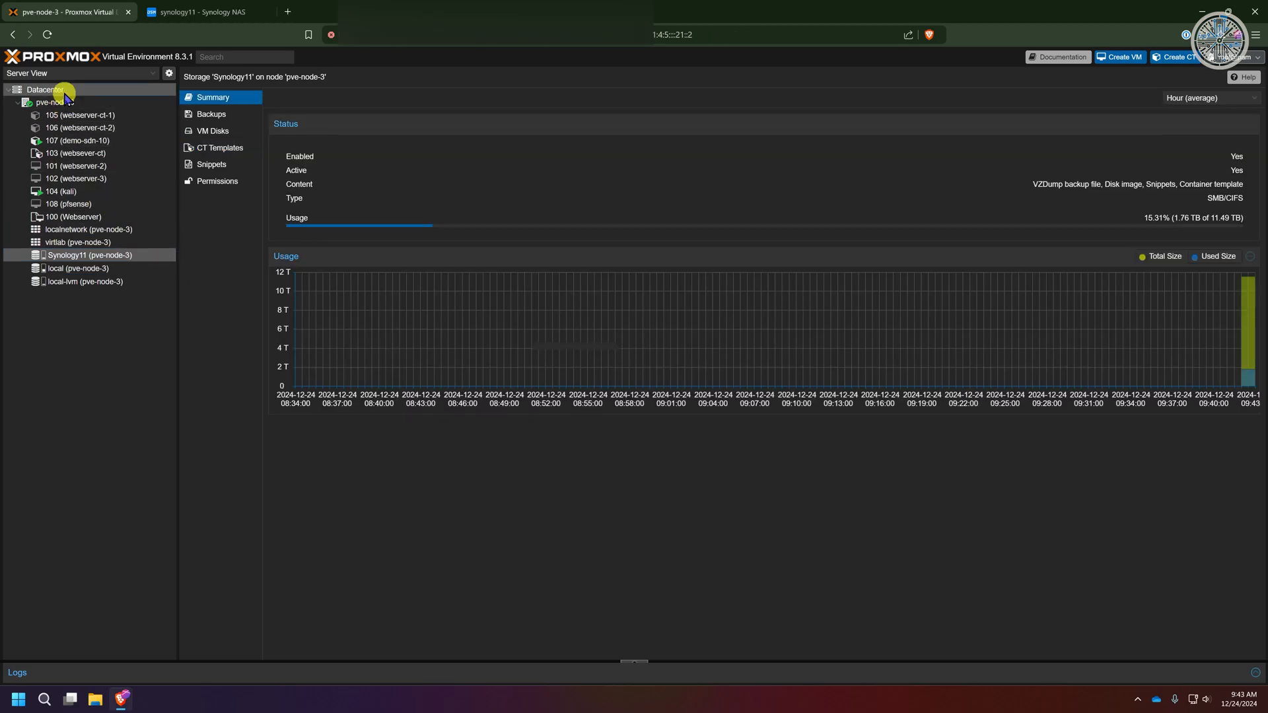
Step: Create a Synology11 backup job running every day at 21:00 for all guests
{"action": "left_click", "coordinate": [44, 89]}
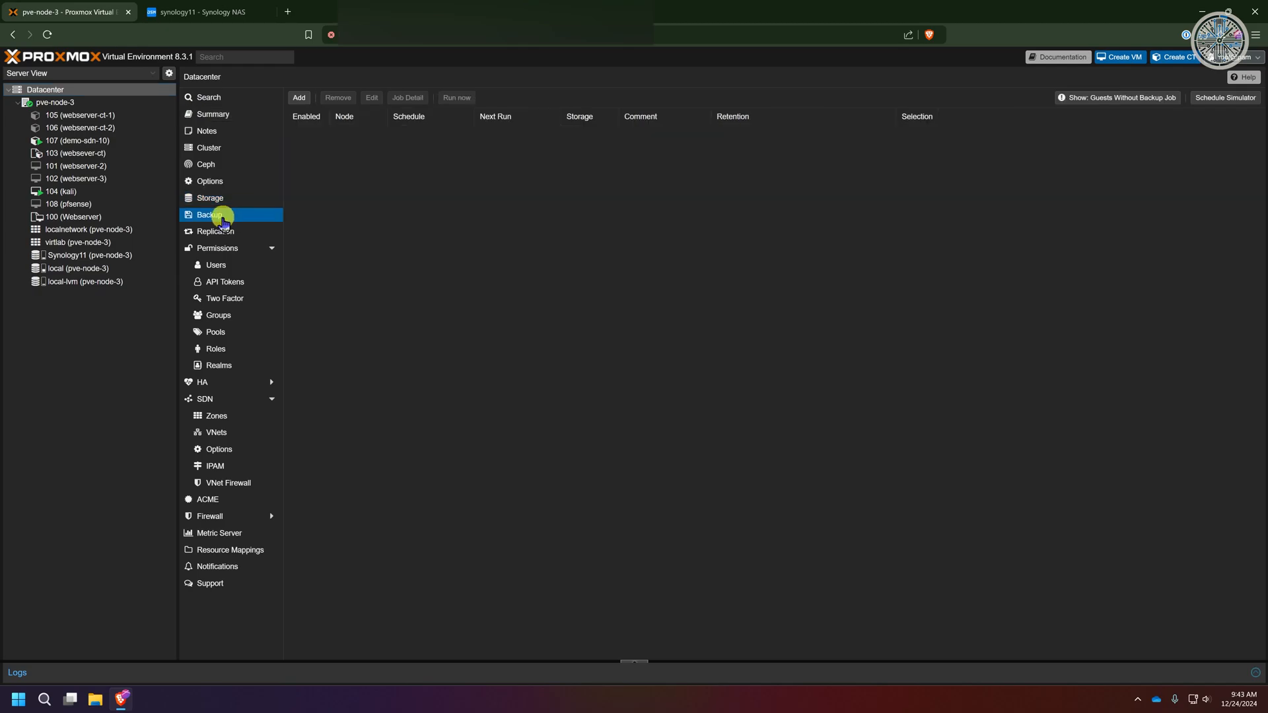
{"action": "left_click", "coordinate": [298, 97]}
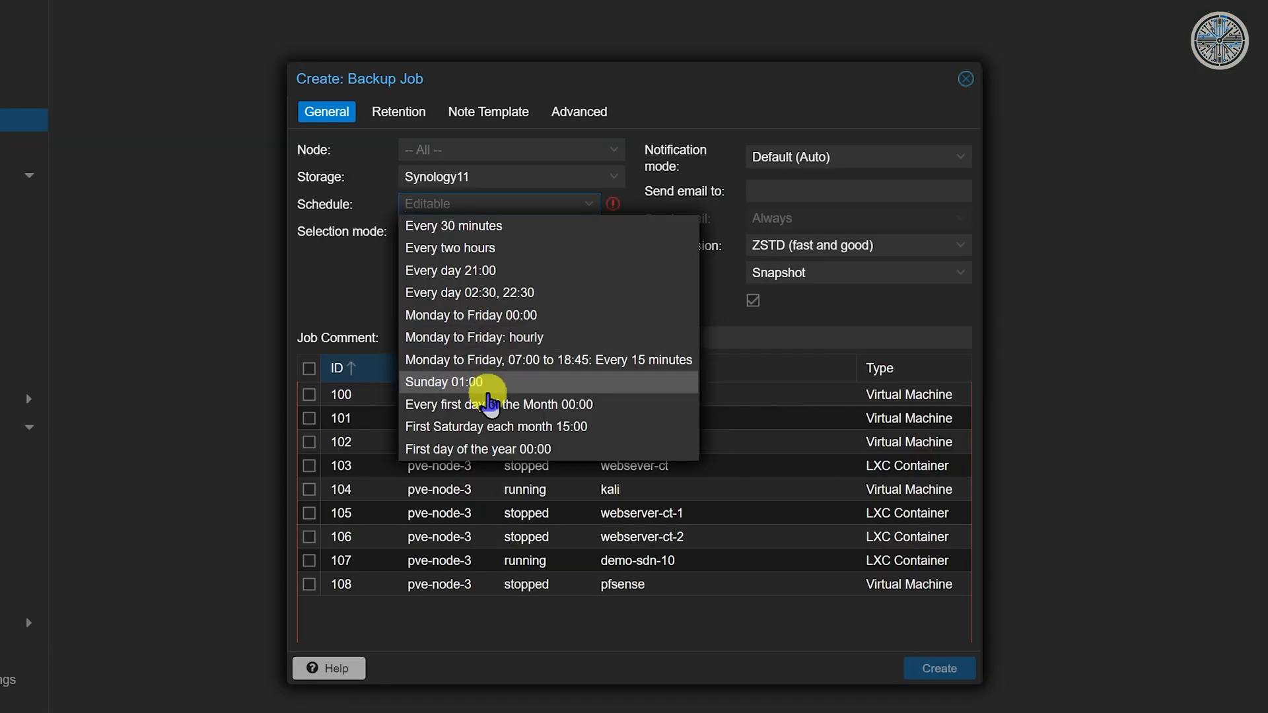
{"action": "left_click", "coordinate": [450, 270]}
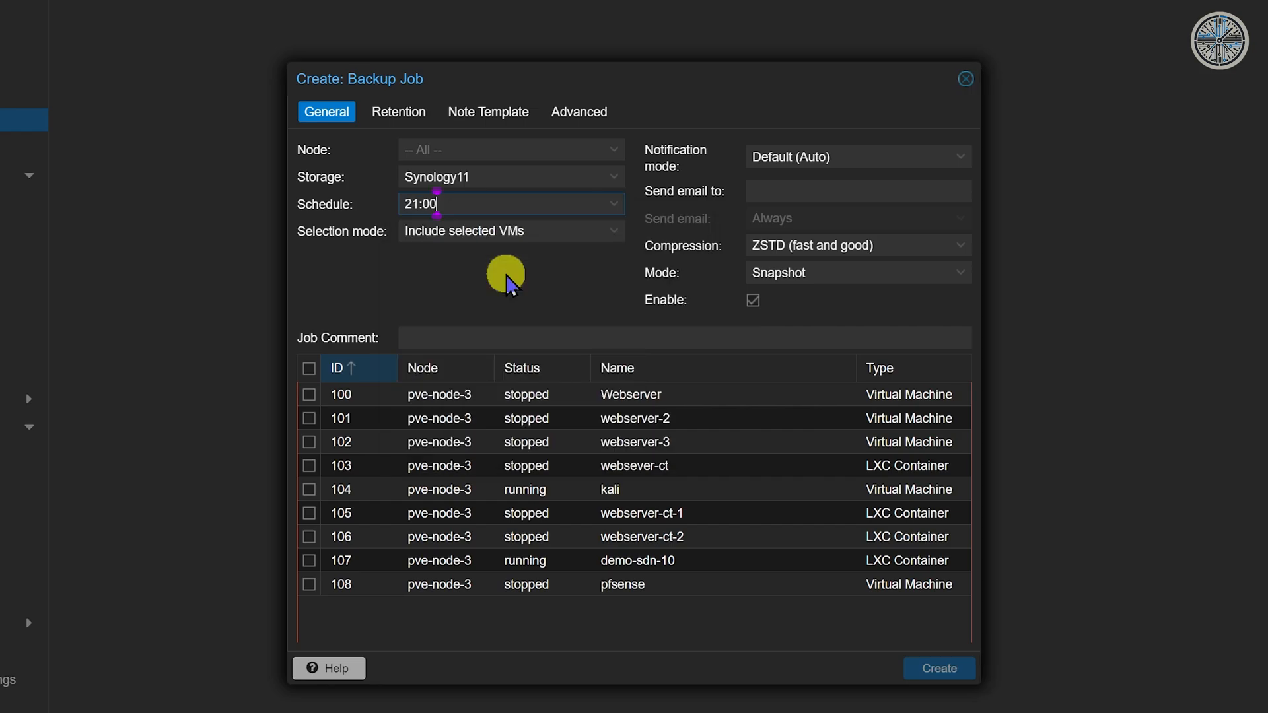
{"action": "left_click", "coordinate": [309, 368]}
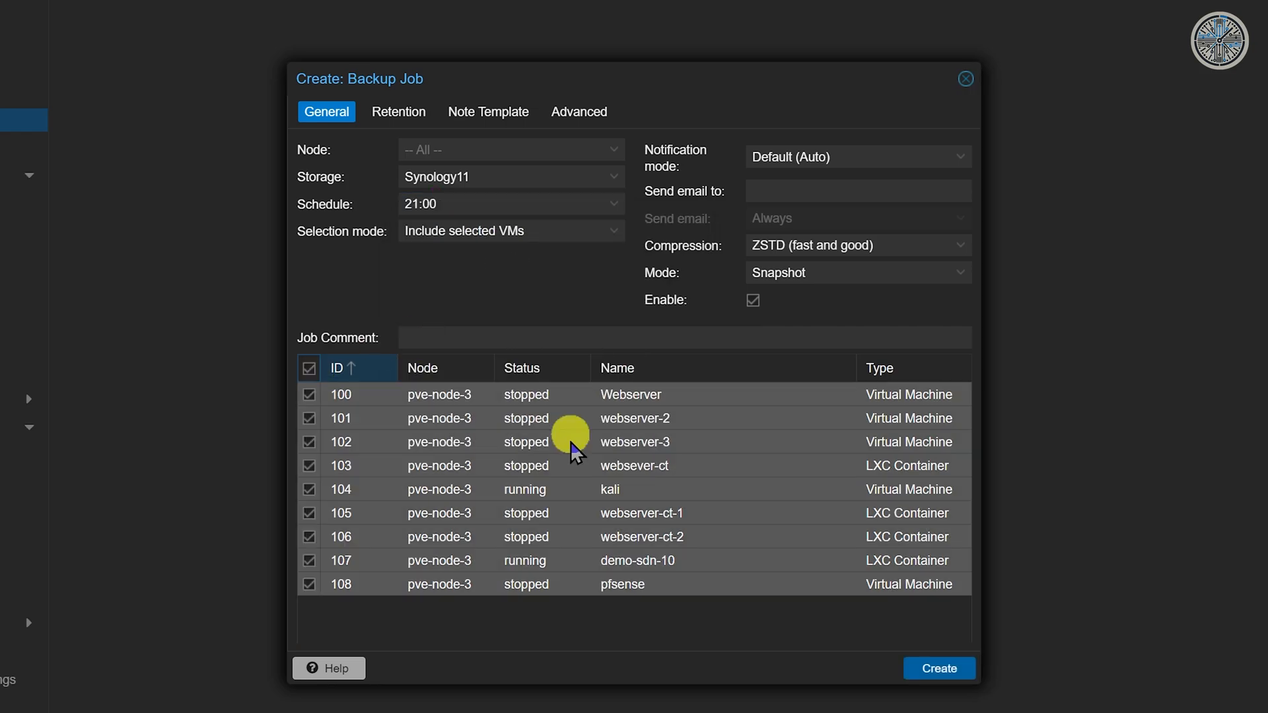
{"action": "mouse_move", "coordinate": [539, 178]}
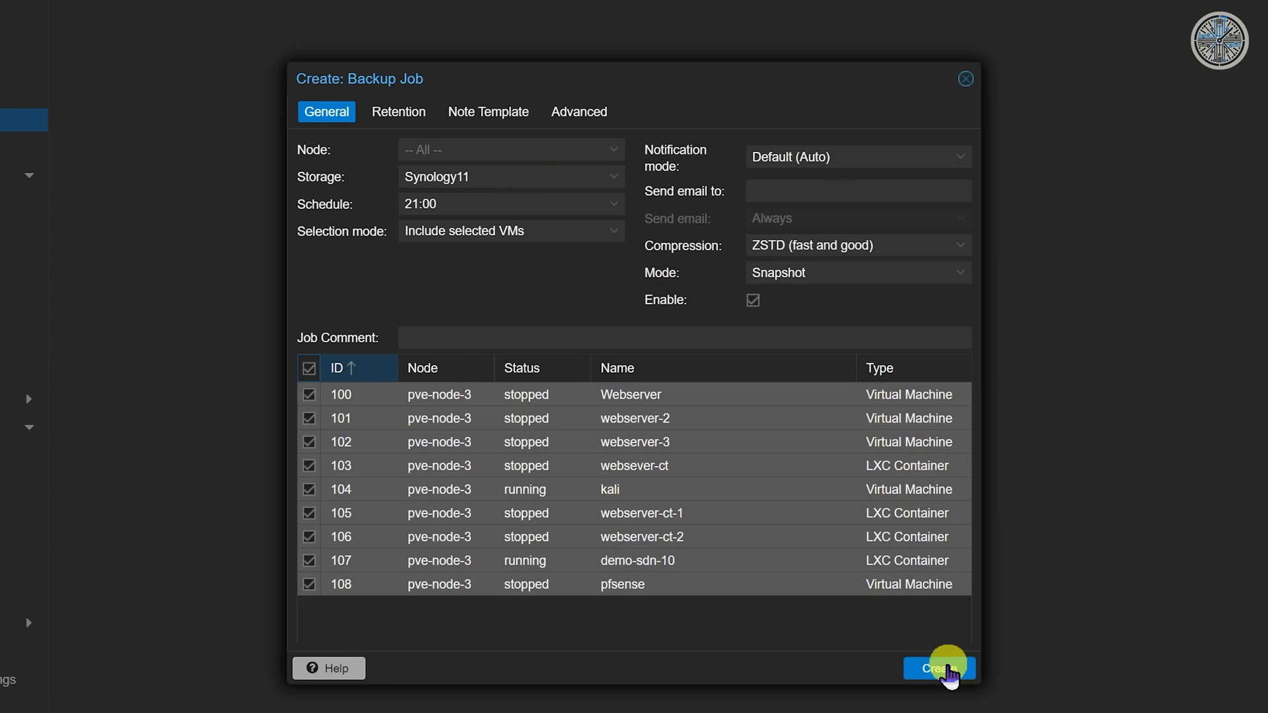
{"action": "left_click", "coordinate": [938, 668]}
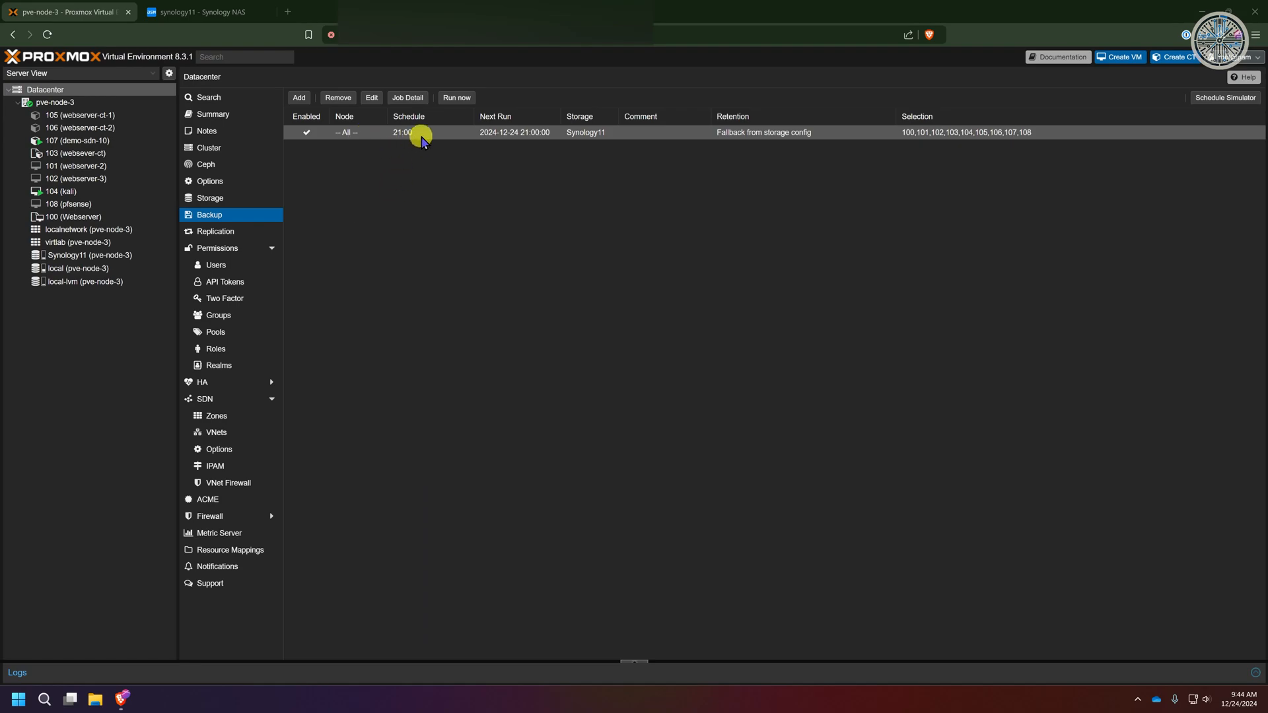
{"action": "mouse_move", "coordinate": [585, 132]}
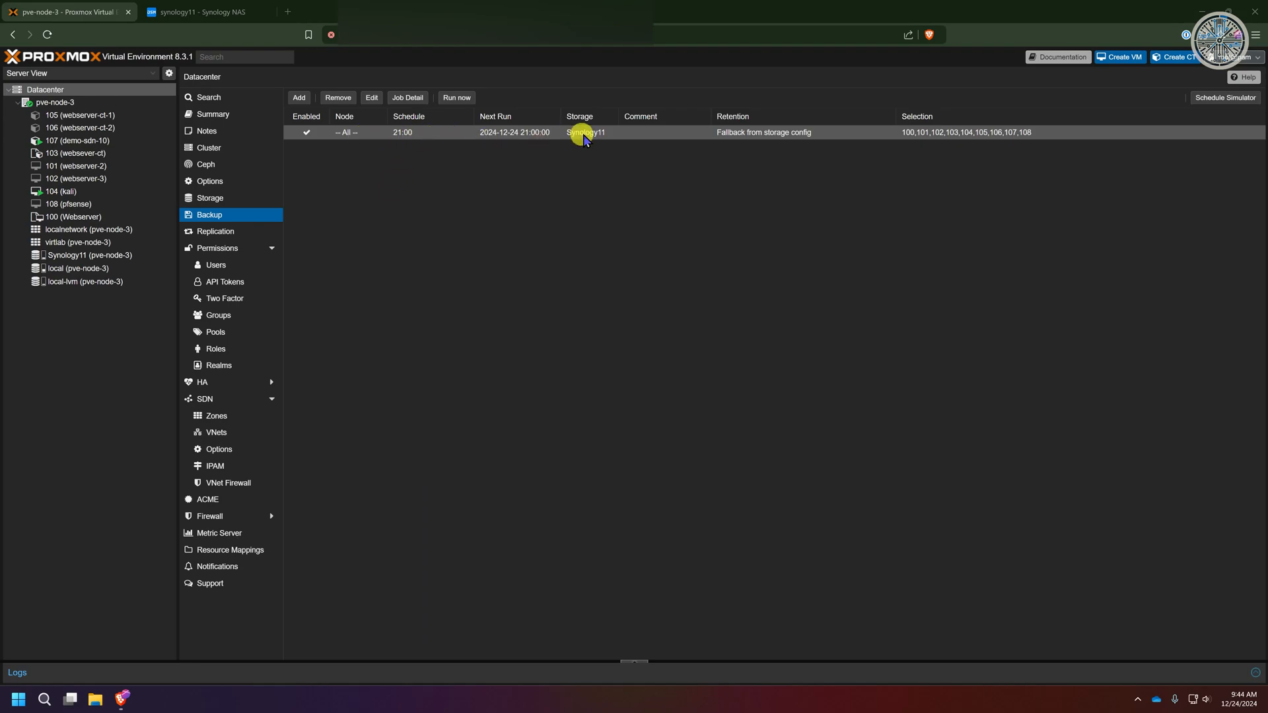
{"action": "mouse_move", "coordinate": [360, 262]}
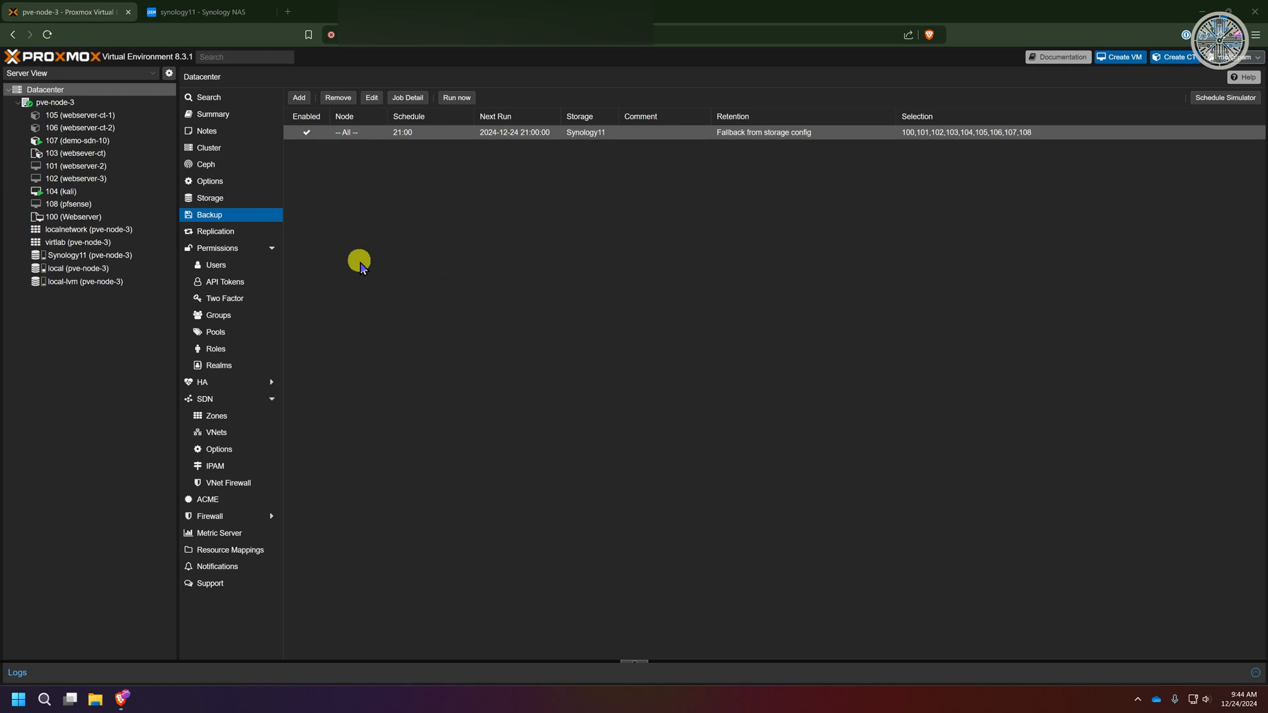
{"action": "mouse_move", "coordinate": [78, 140]}
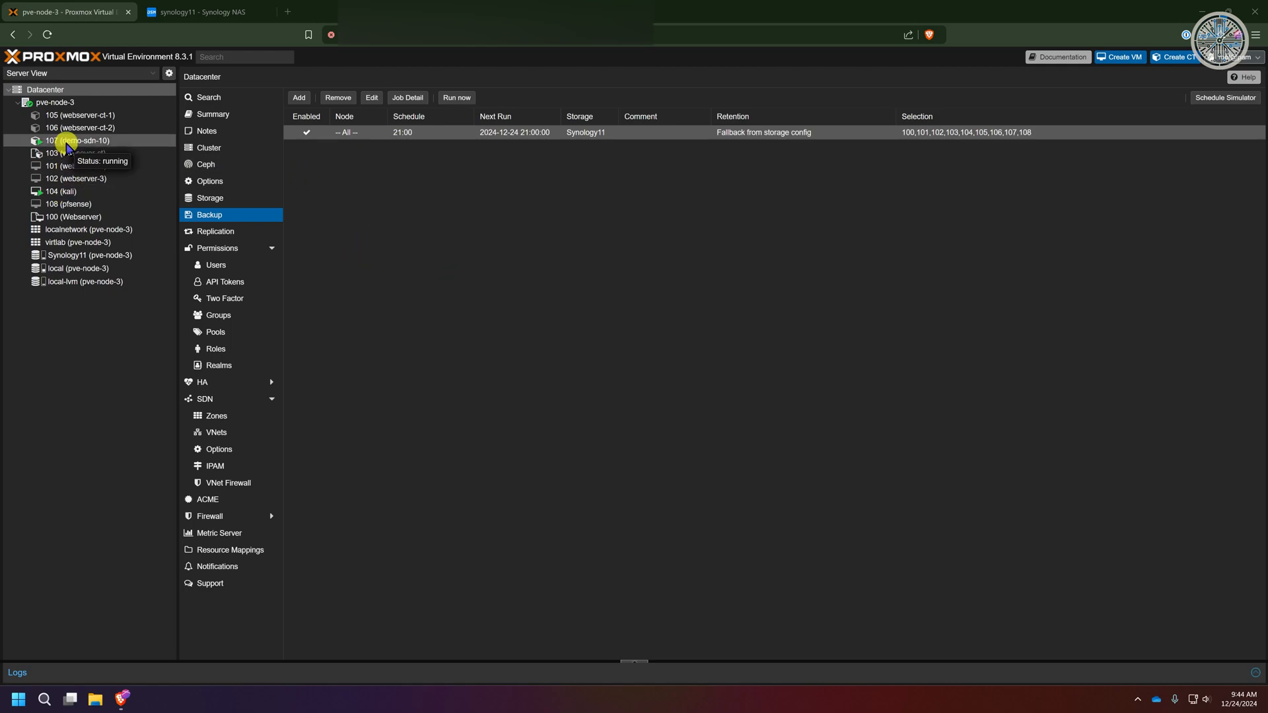
Step: Run a manual backup of CT 107 to Synology11 and close the finished log
{"action": "left_click", "coordinate": [77, 140]}
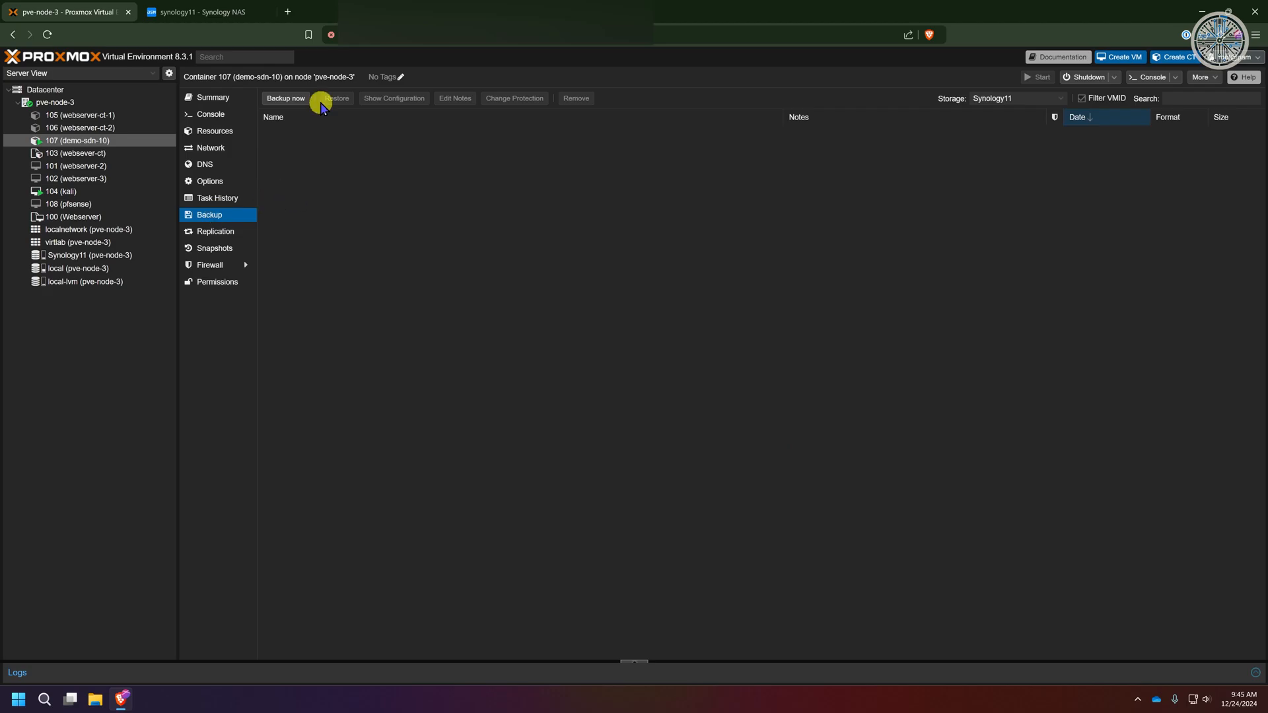
{"action": "left_click", "coordinate": [284, 98]}
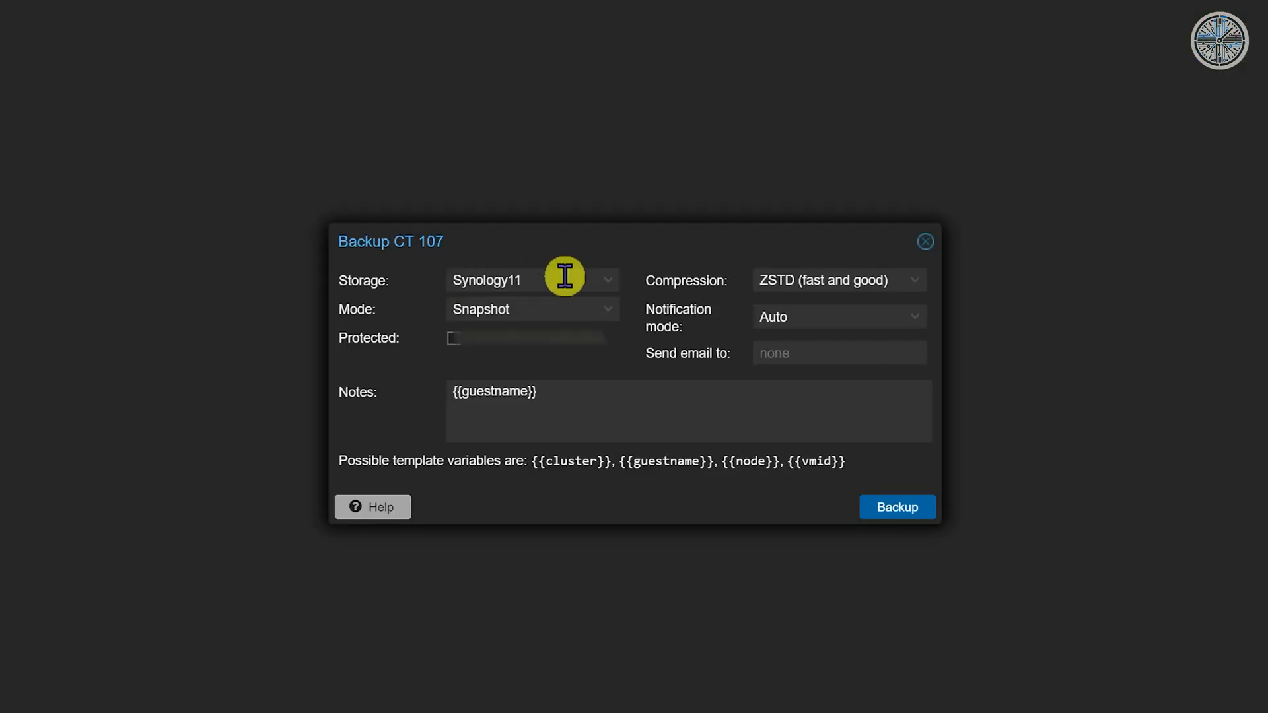
{"action": "mouse_move", "coordinate": [759, 291]}
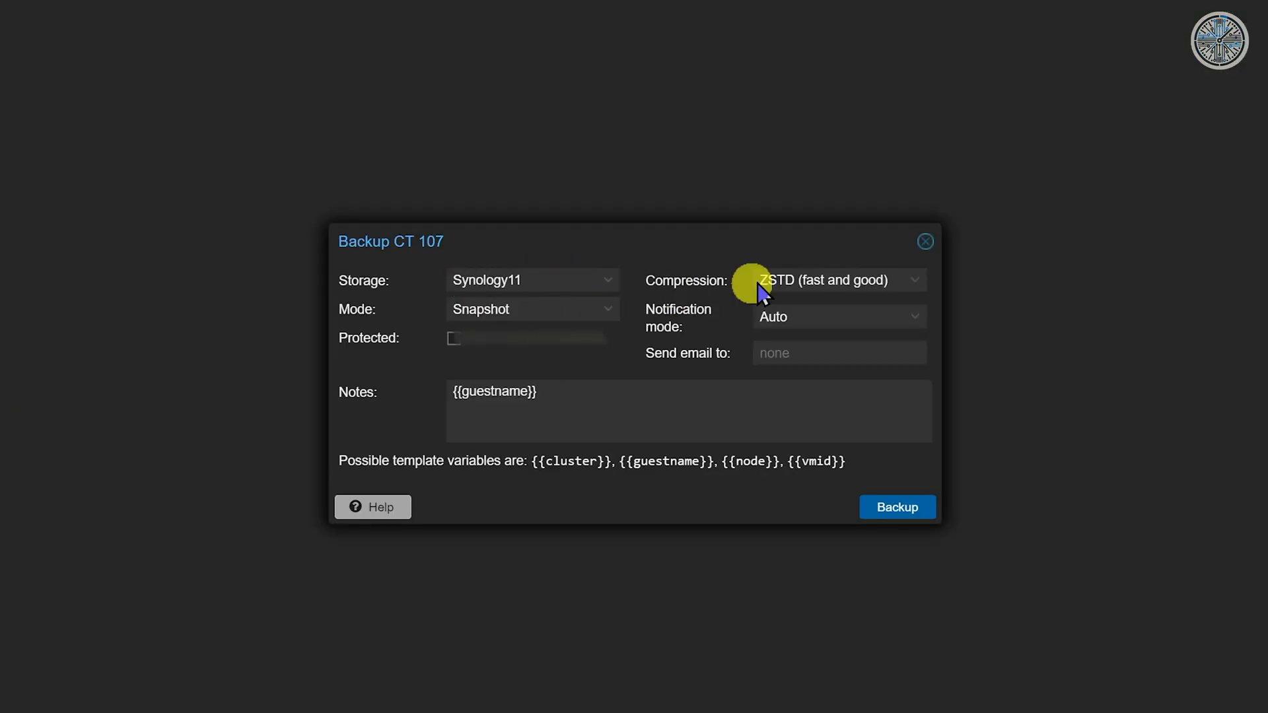
{"action": "mouse_move", "coordinate": [871, 411]}
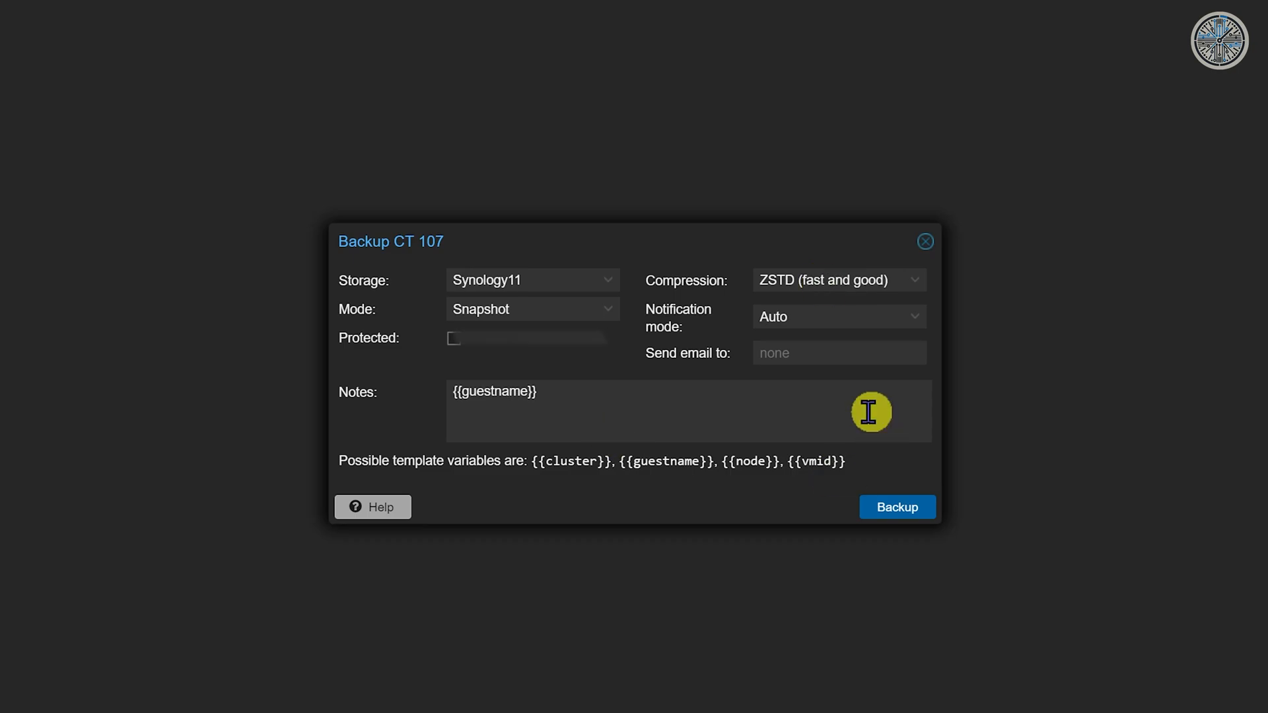
{"action": "left_click", "coordinate": [896, 507]}
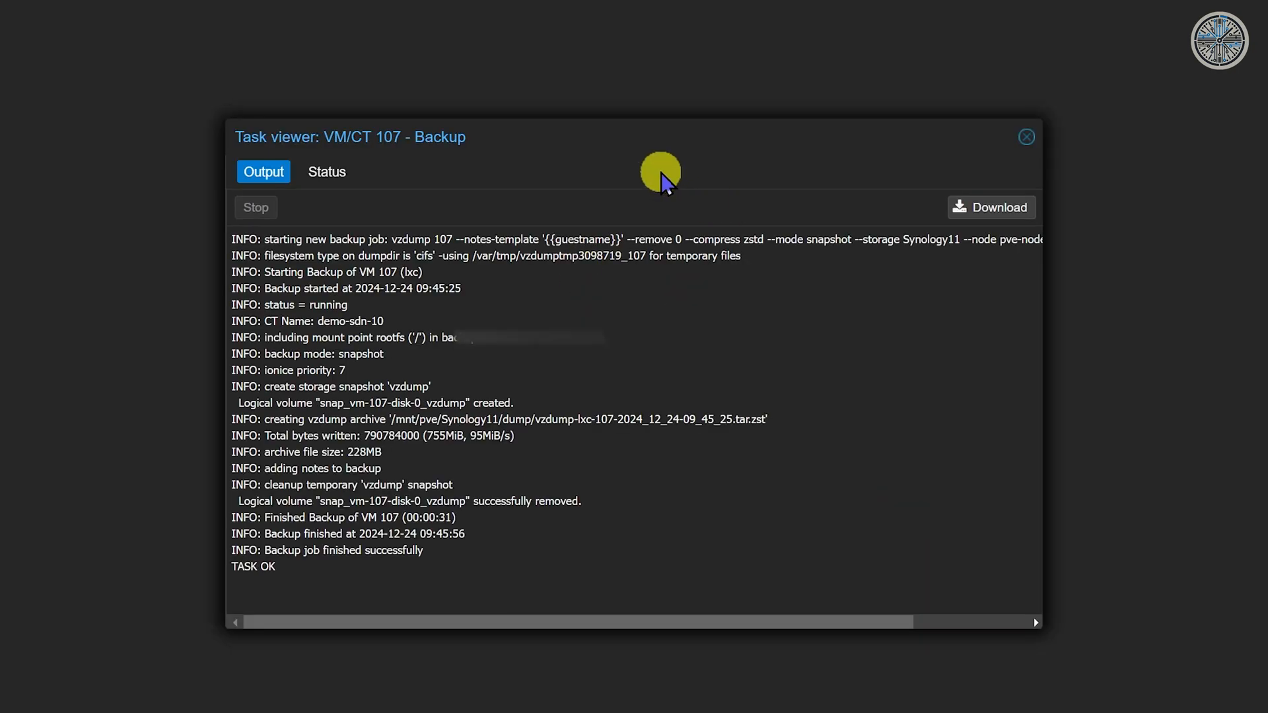
{"action": "left_click", "coordinate": [1026, 136]}
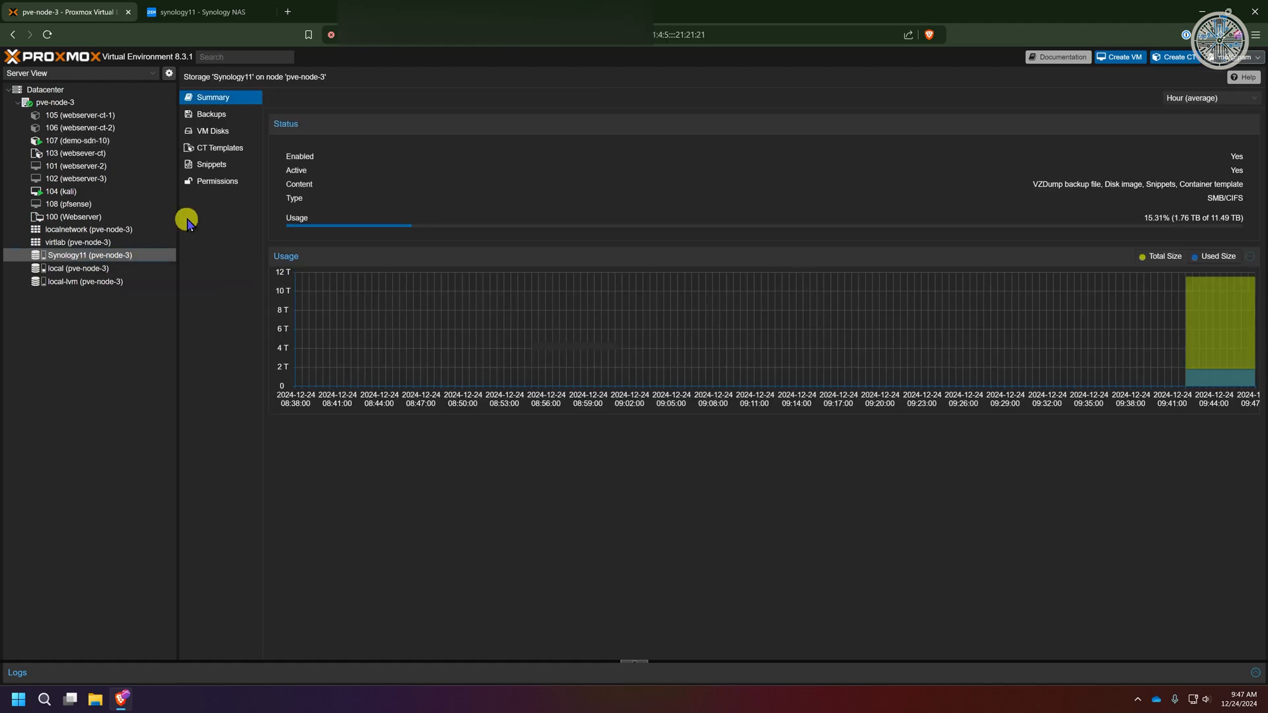
Step: Select CT 107's backup archive on Synology11, then return to the Synology desktop
{"action": "left_click", "coordinate": [211, 115]}
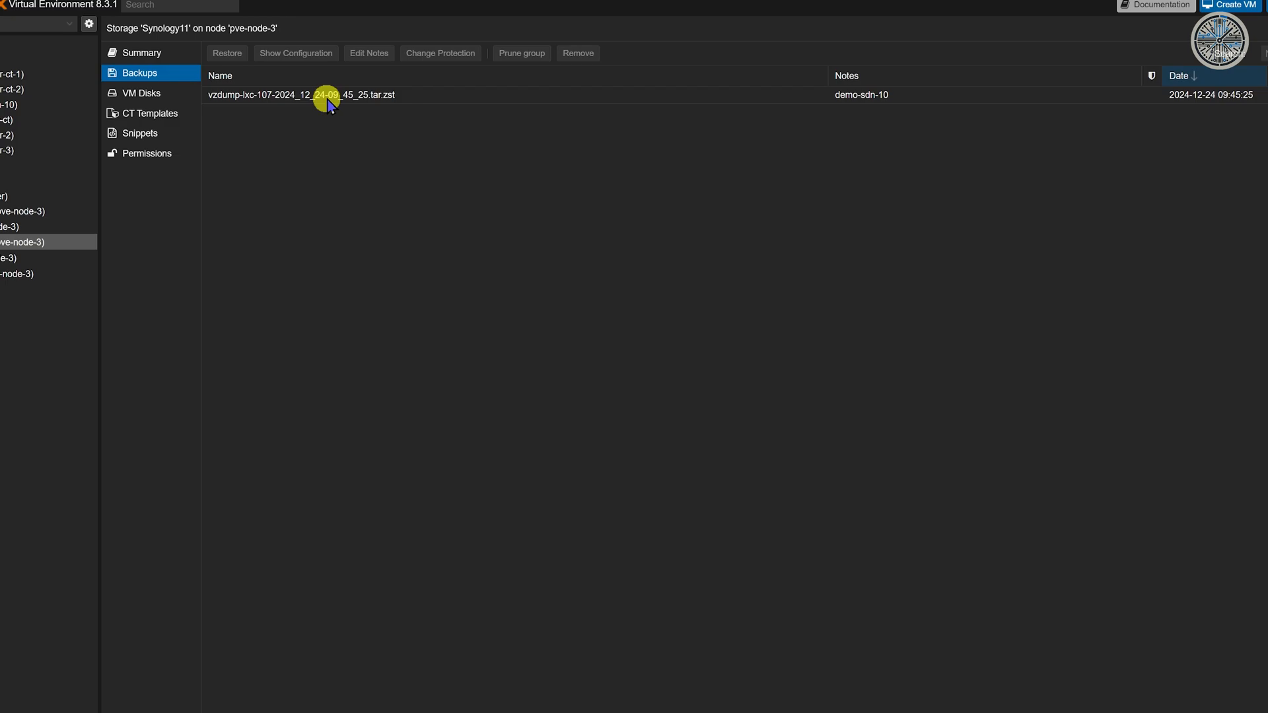
{"action": "left_click", "coordinate": [324, 95]}
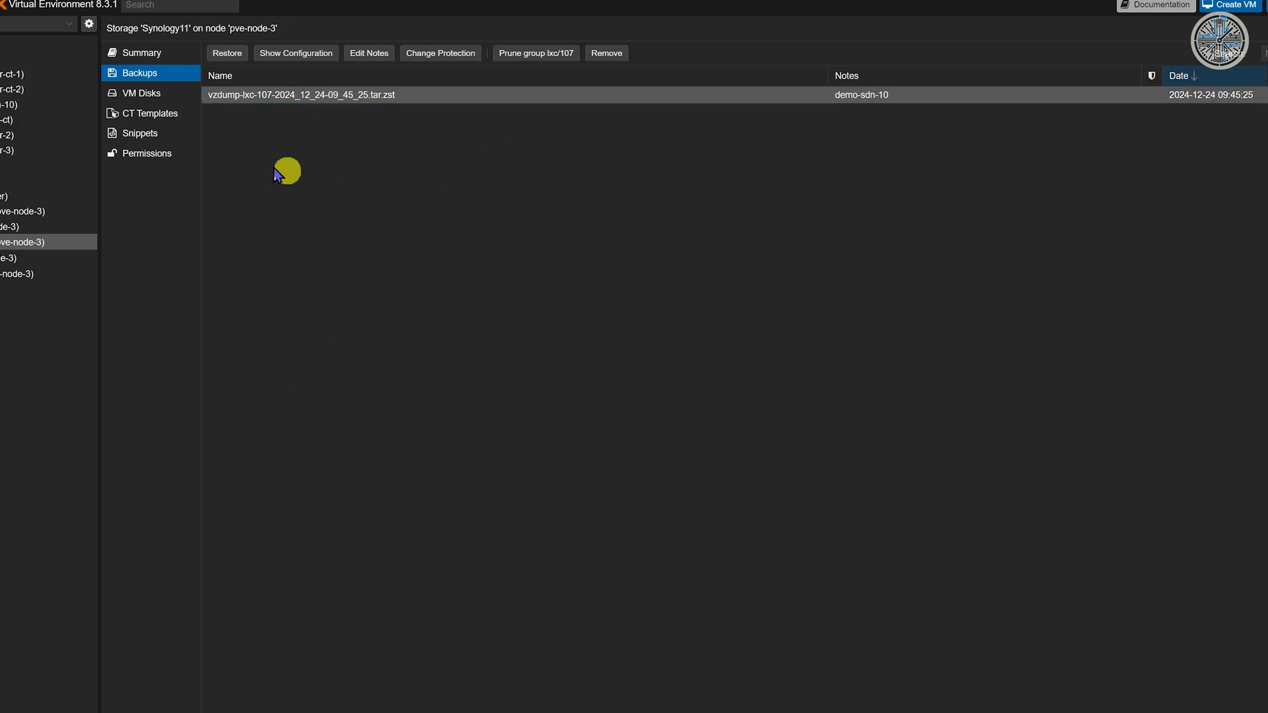
{"action": "left_click", "coordinate": [203, 12]}
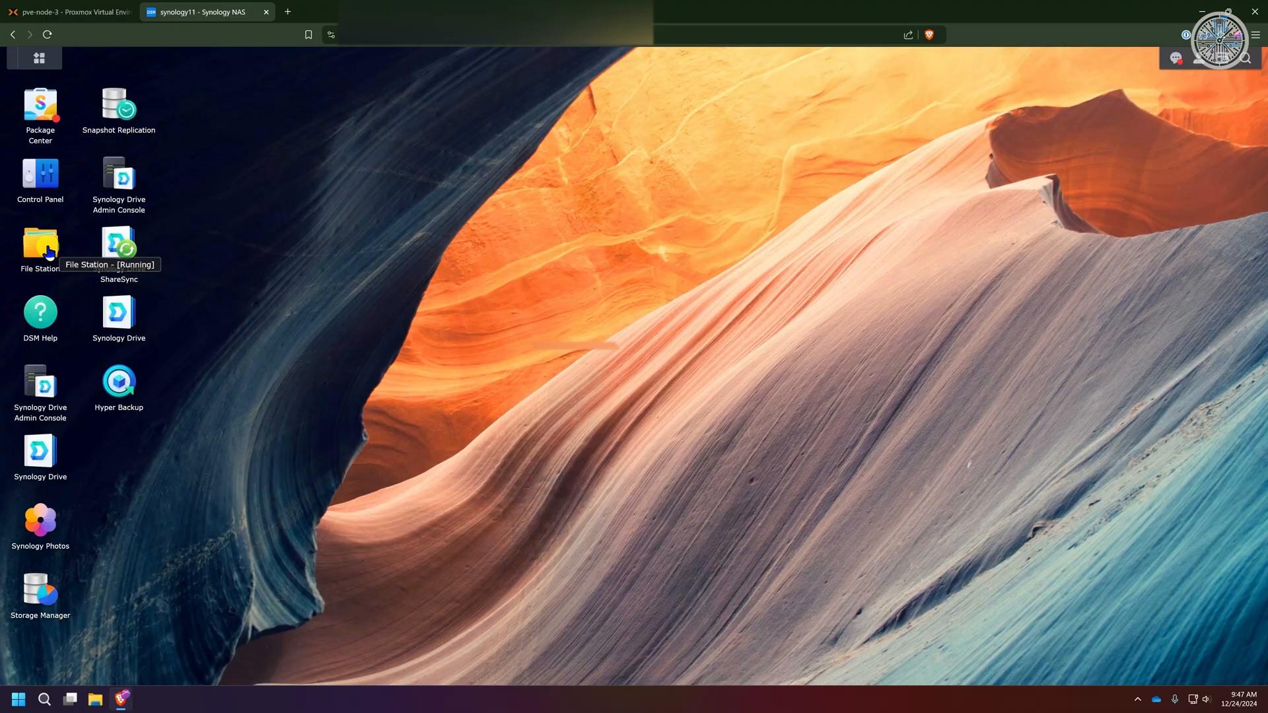
Step: Launch File Station and open the dump folder inside proxmox_2
{"action": "double_click", "coordinate": [40, 245]}
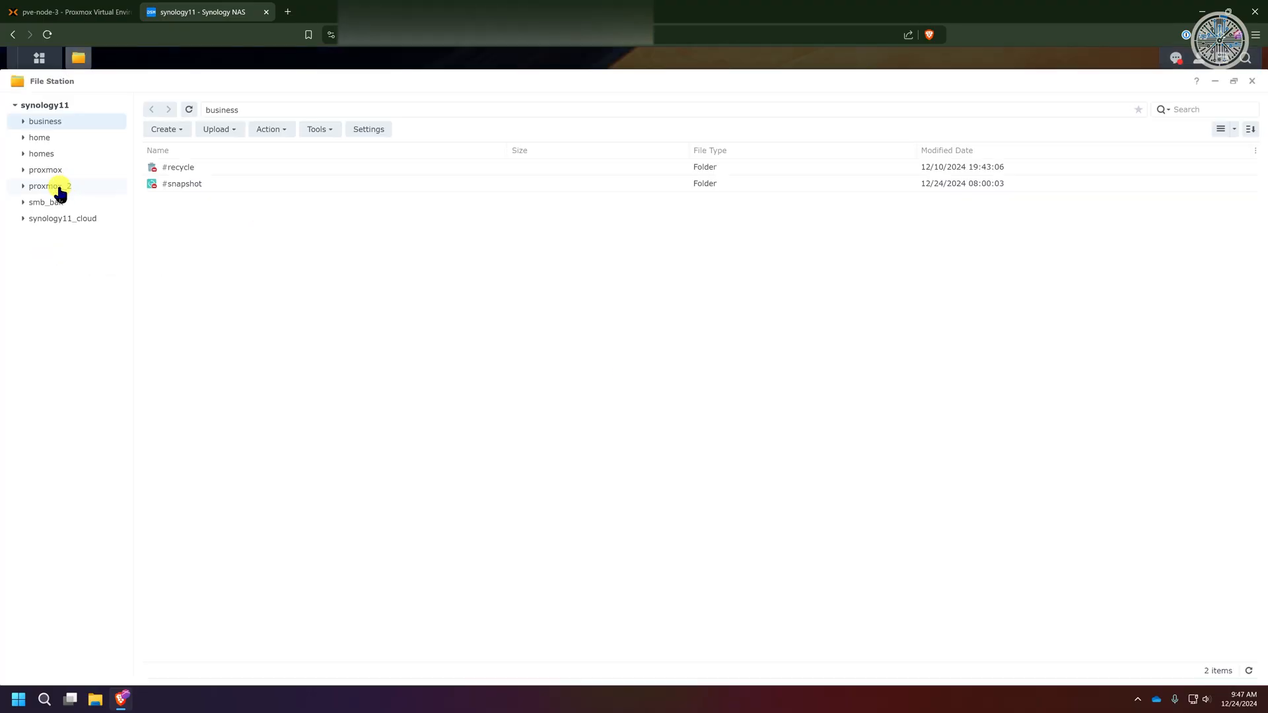
{"action": "left_click", "coordinate": [50, 186]}
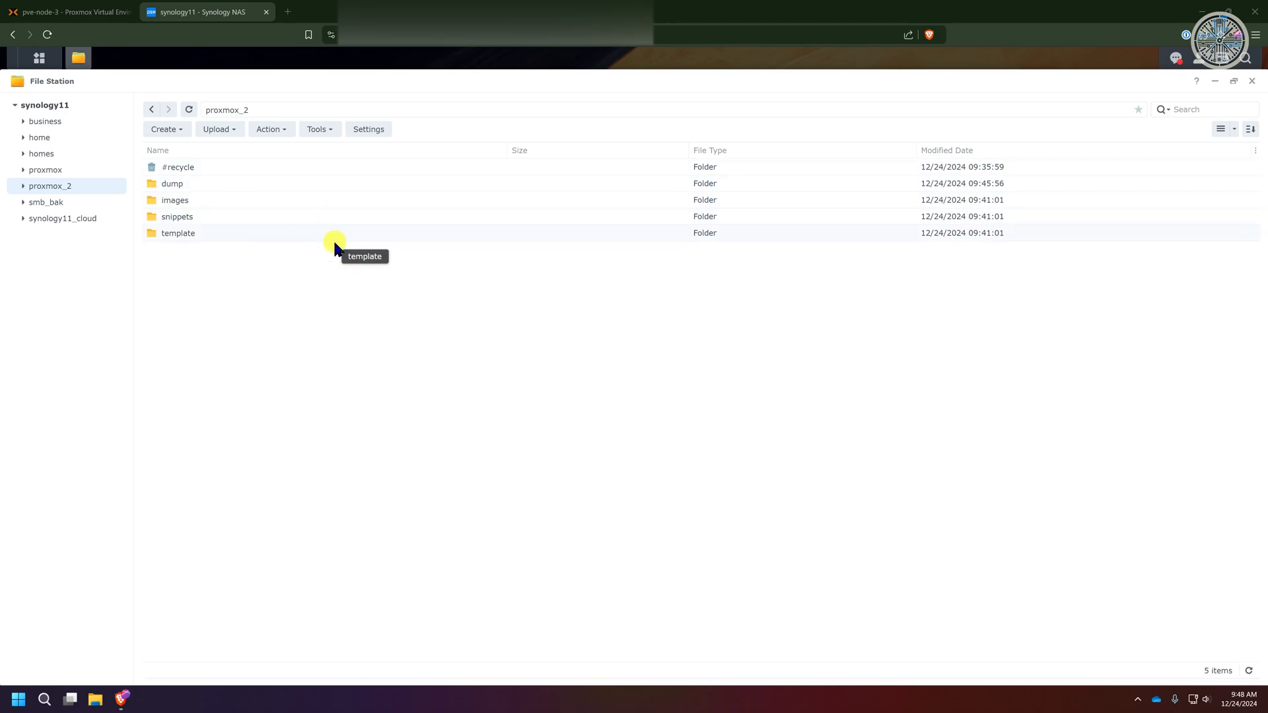
{"action": "mouse_move", "coordinate": [263, 246]}
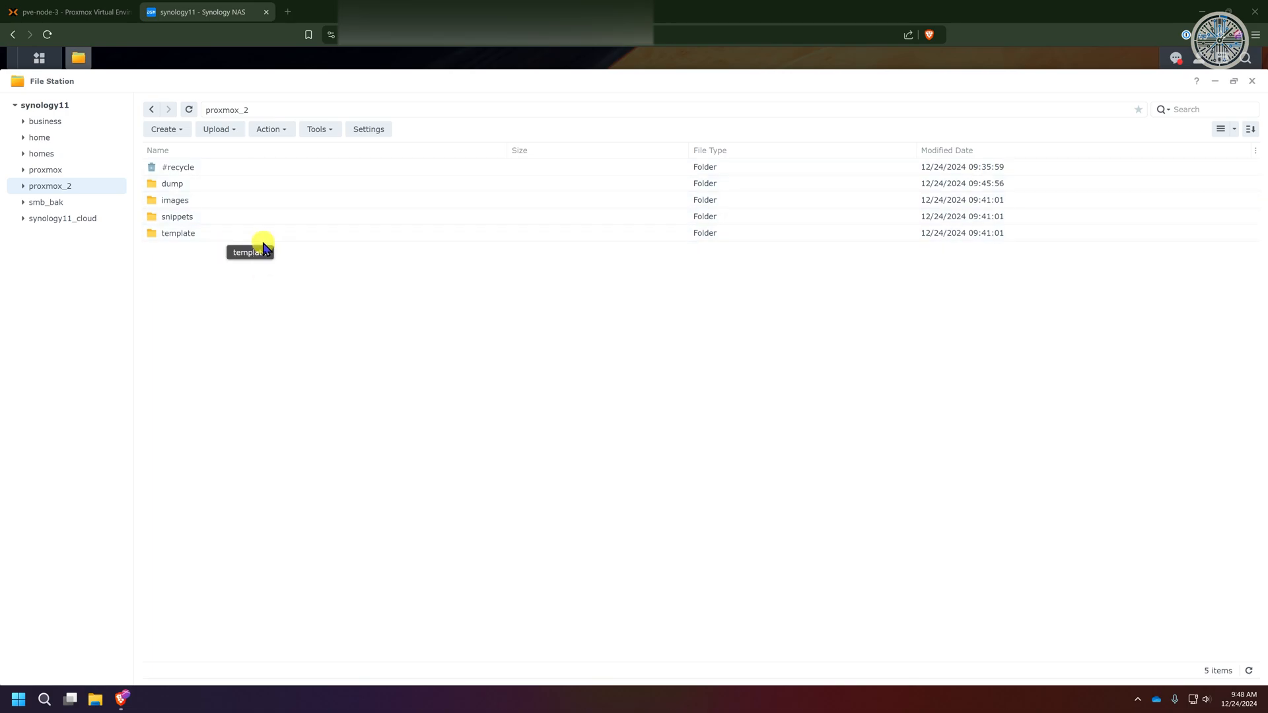
{"action": "mouse_move", "coordinate": [222, 216]}
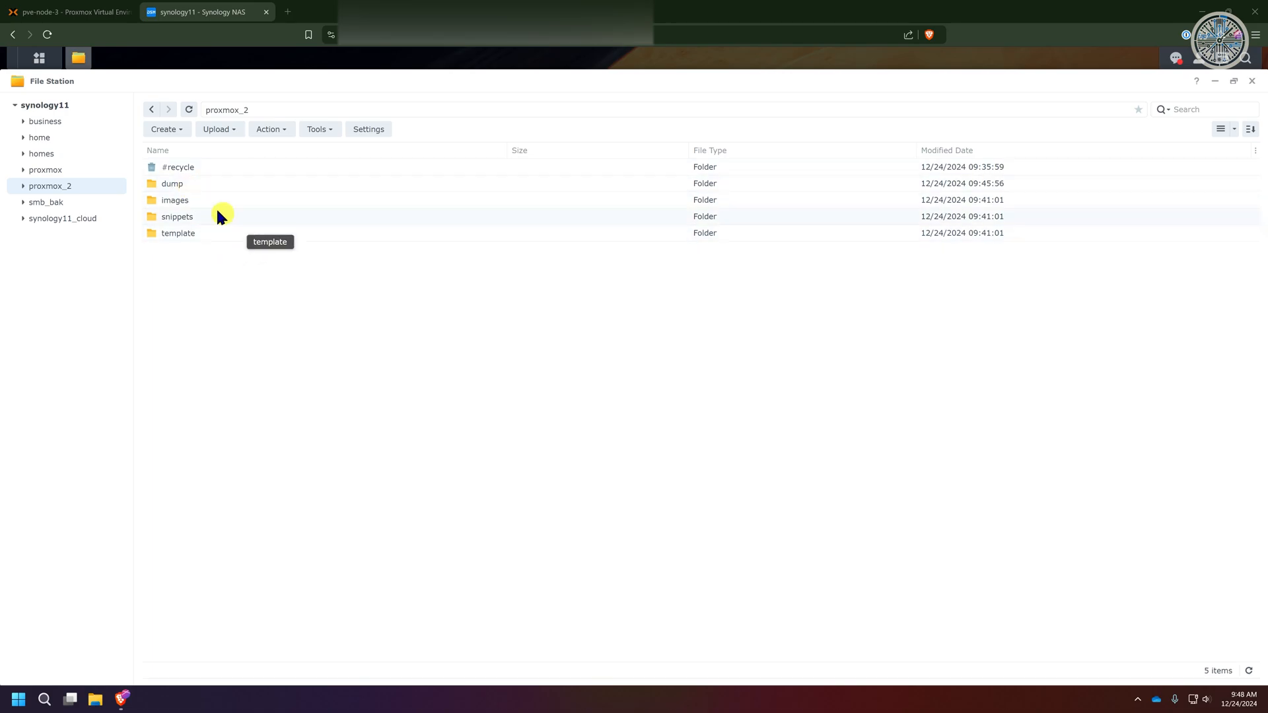
{"action": "double_click", "coordinate": [171, 183]}
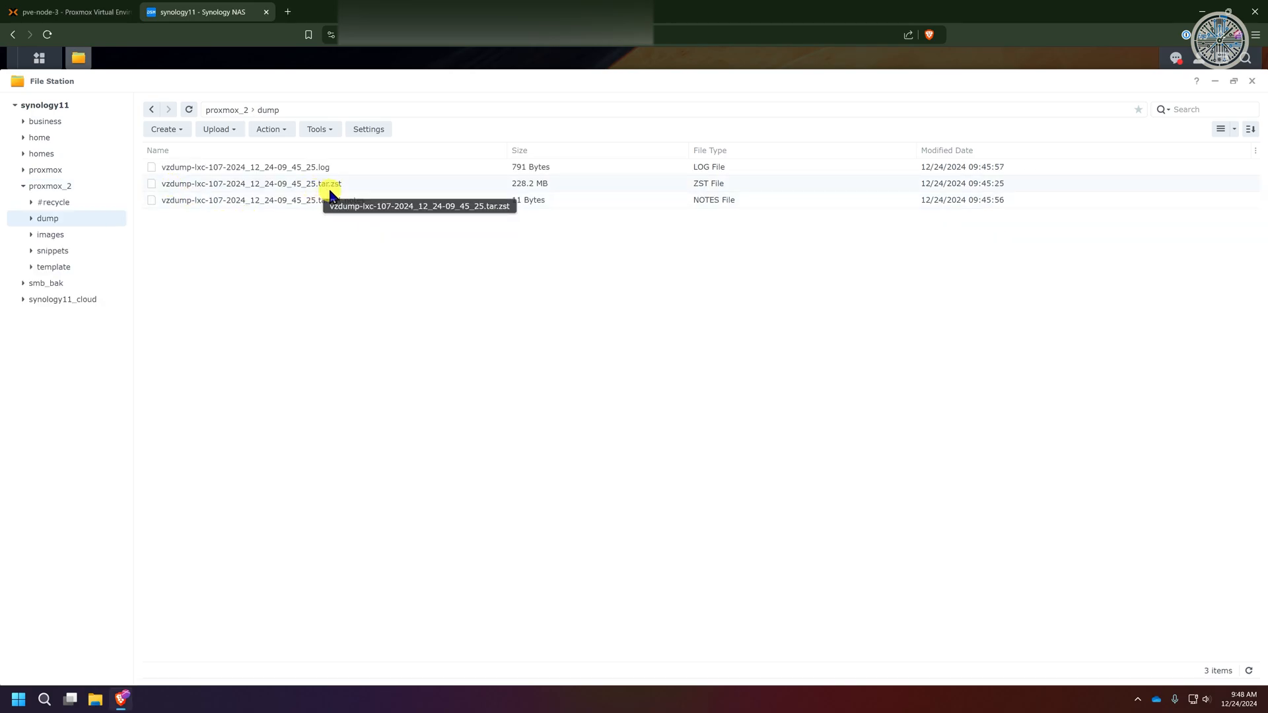
{"action": "mouse_move", "coordinate": [363, 188]}
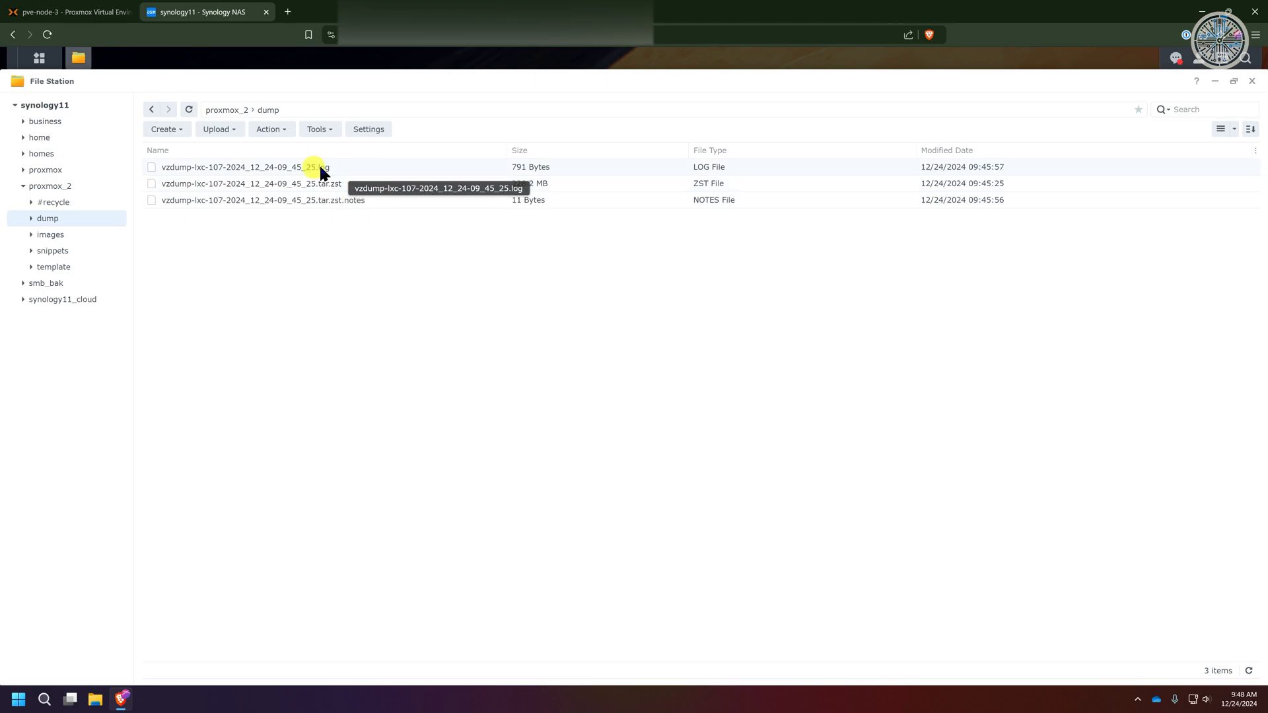
{"action": "mouse_move", "coordinate": [338, 170]}
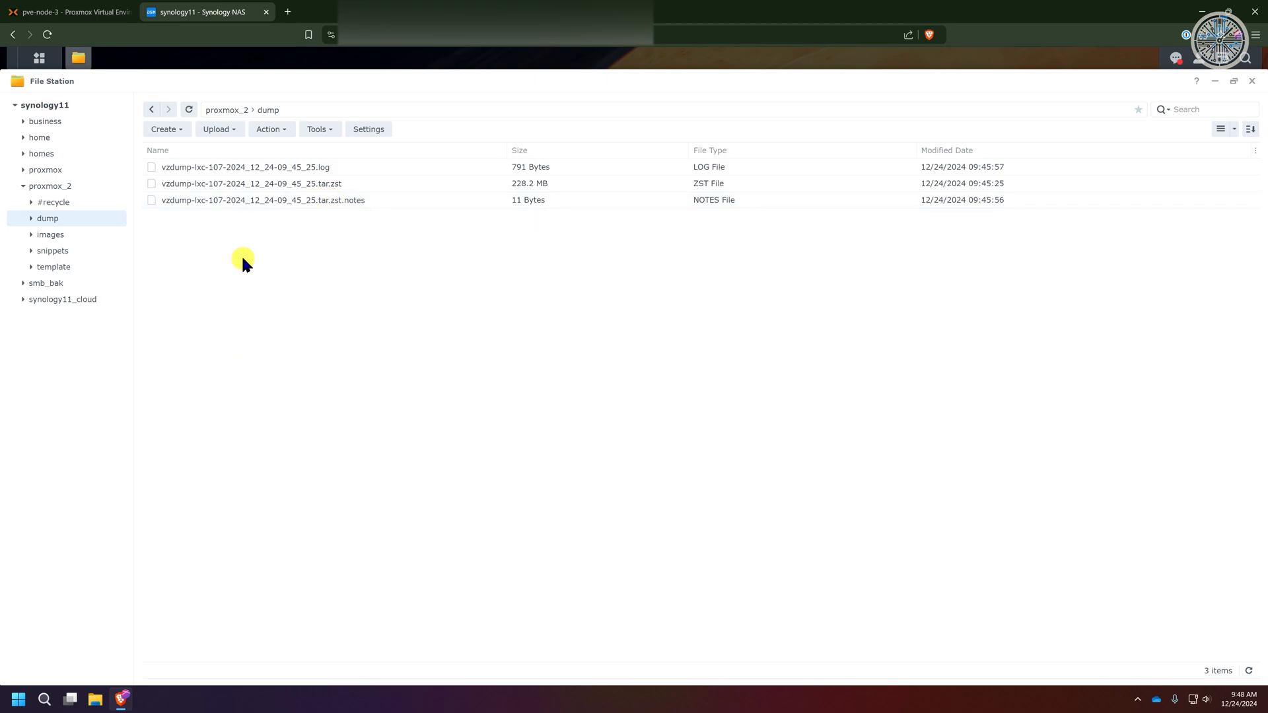
{"action": "mouse_move", "coordinate": [224, 289]}
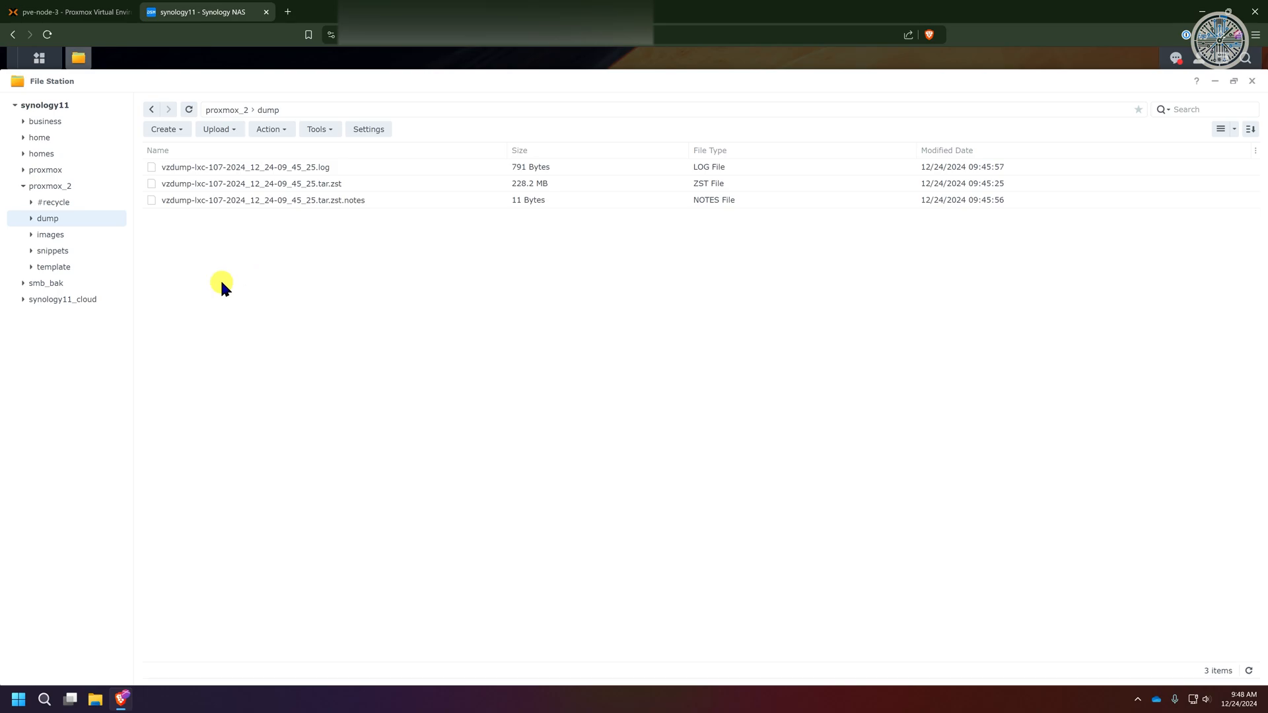
{"action": "mouse_move", "coordinate": [249, 288]}
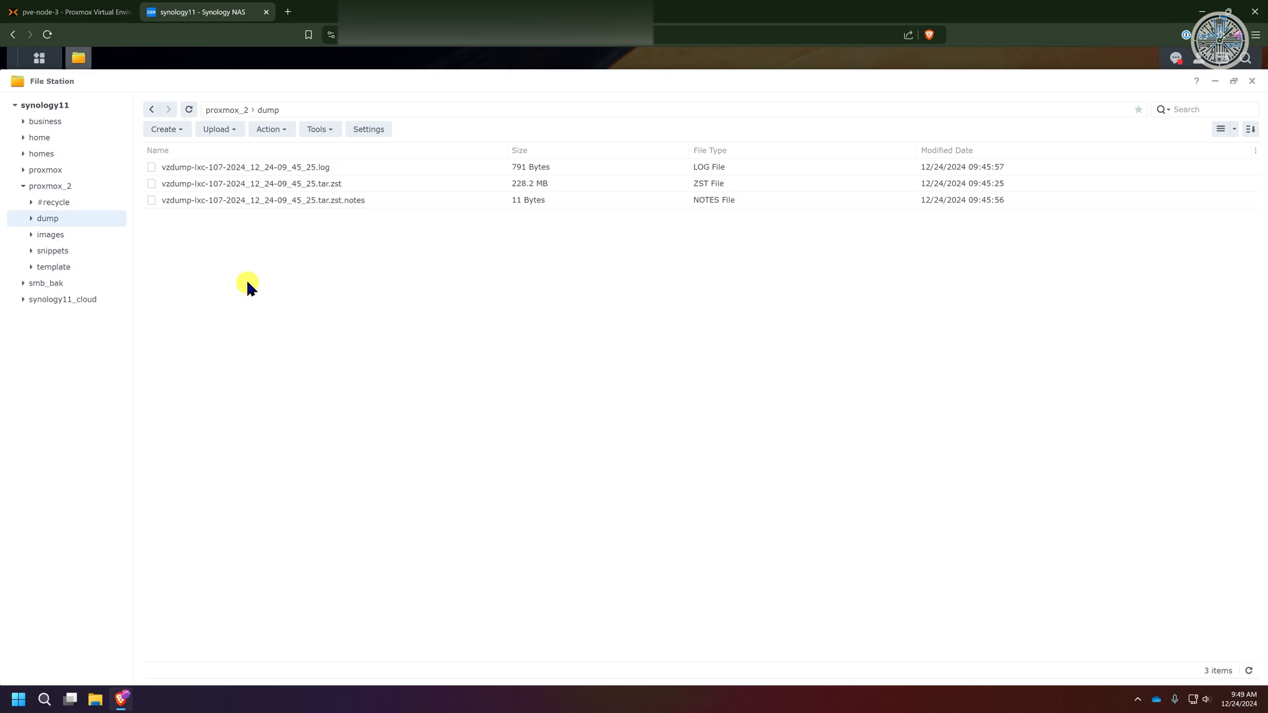